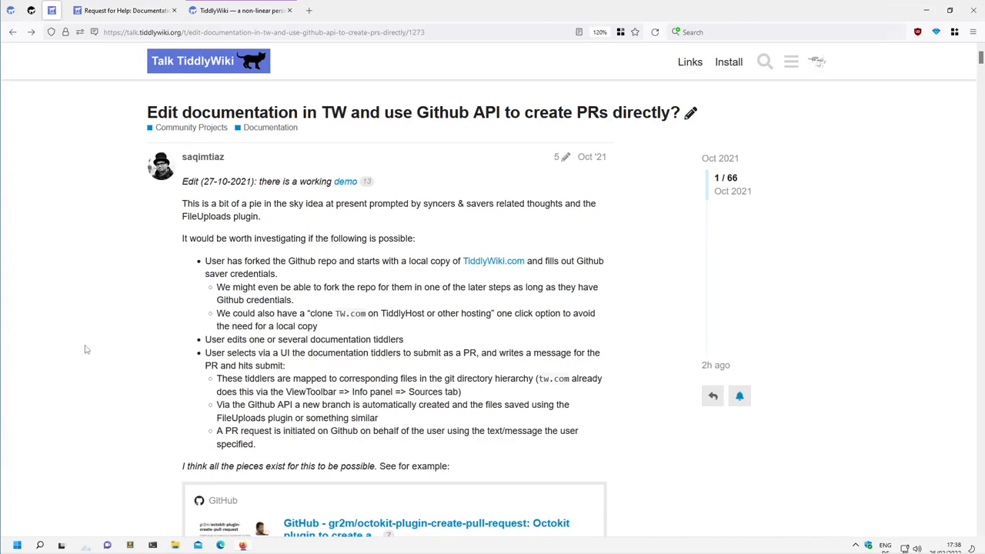
{"action": "mouse_move", "coordinate": [185, 334]}
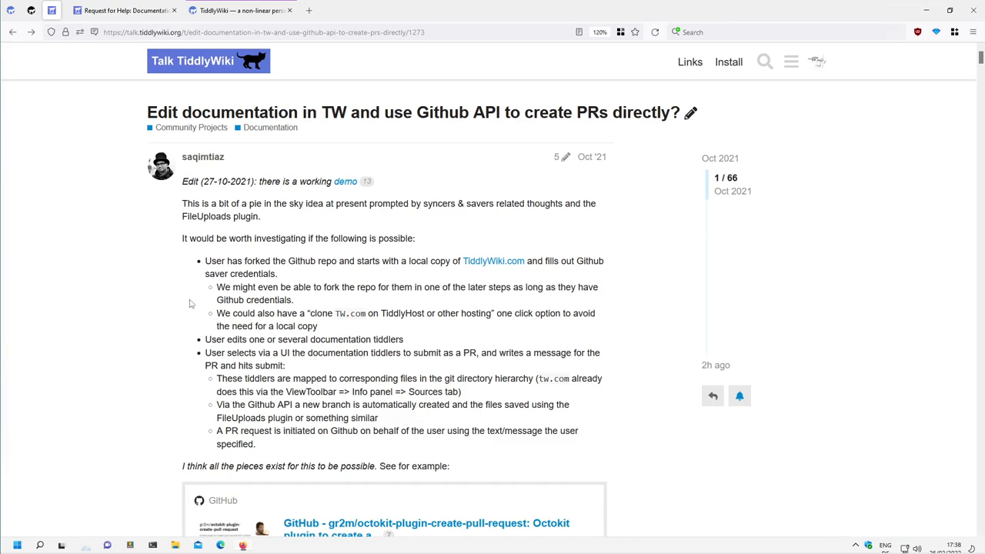
{"action": "mouse_move", "coordinate": [172, 305]}
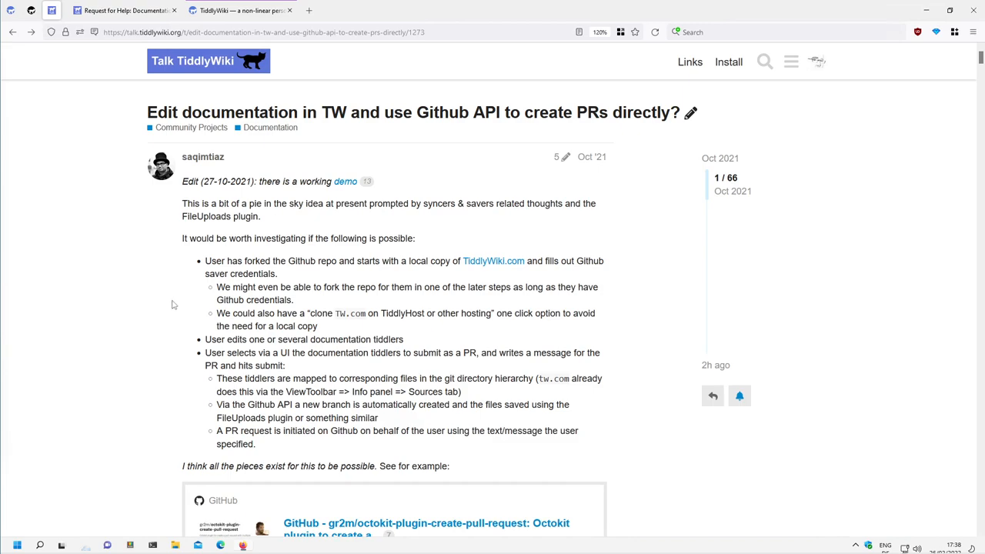
{"action": "mouse_move", "coordinate": [169, 298]}
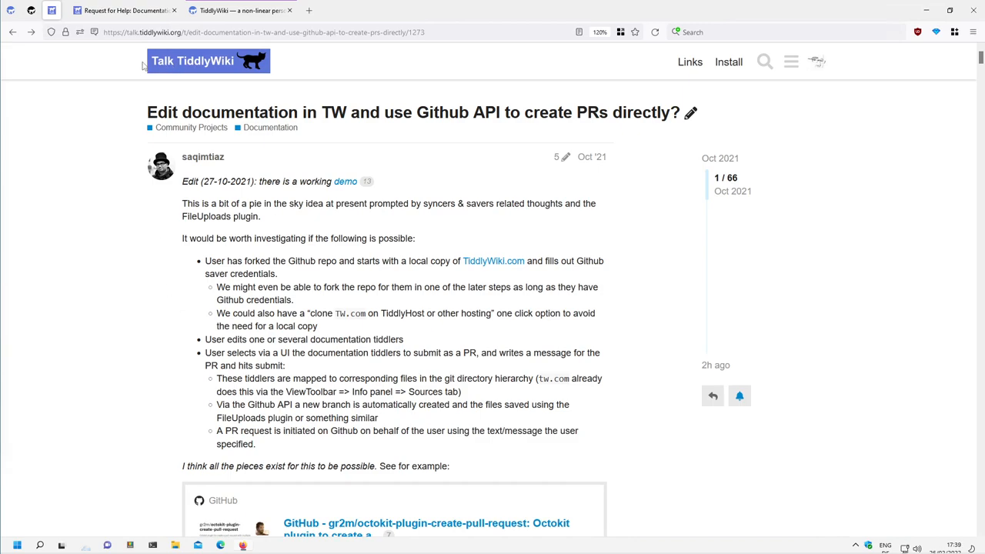
{"action": "mouse_move", "coordinate": [149, 116]}
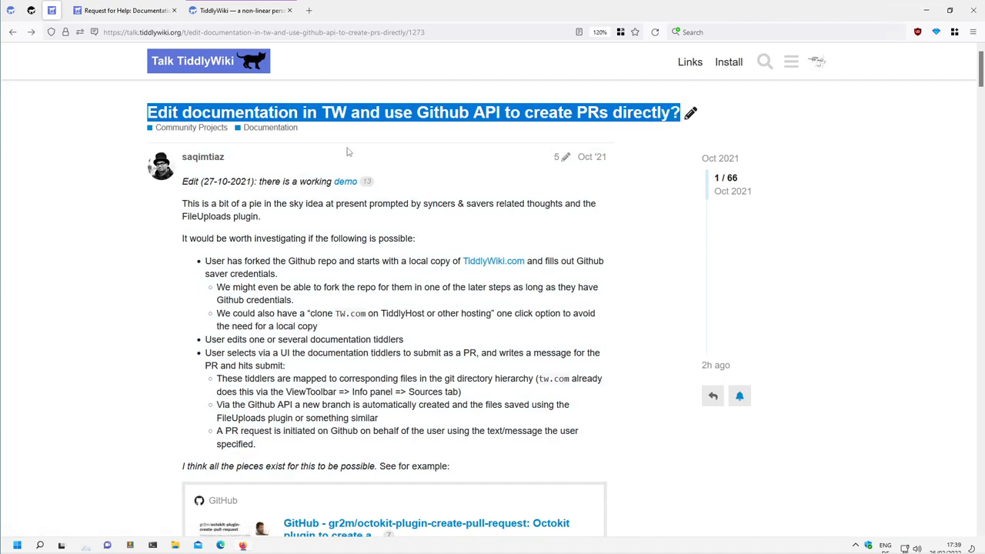
{"action": "mouse_move", "coordinate": [413, 138]}
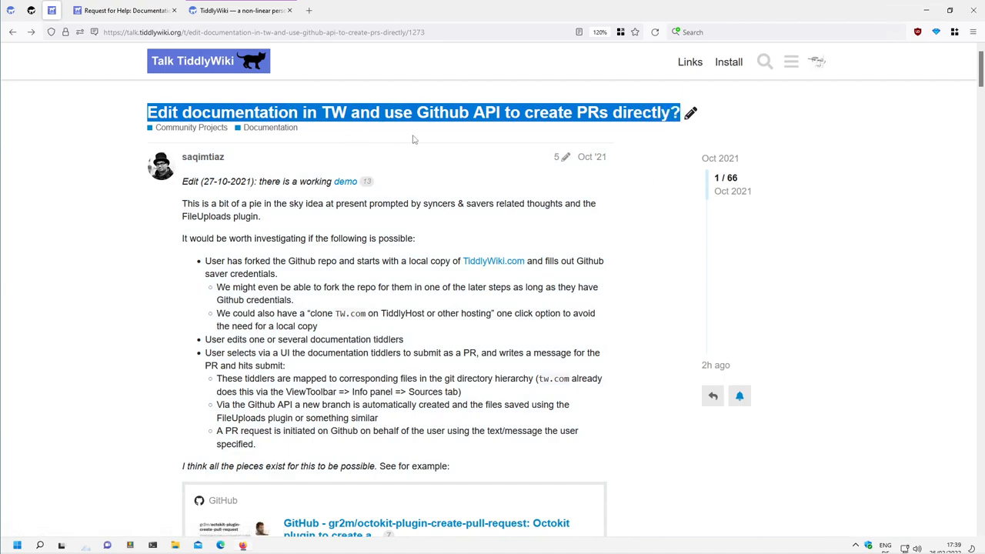
{"action": "mouse_move", "coordinate": [597, 139]}
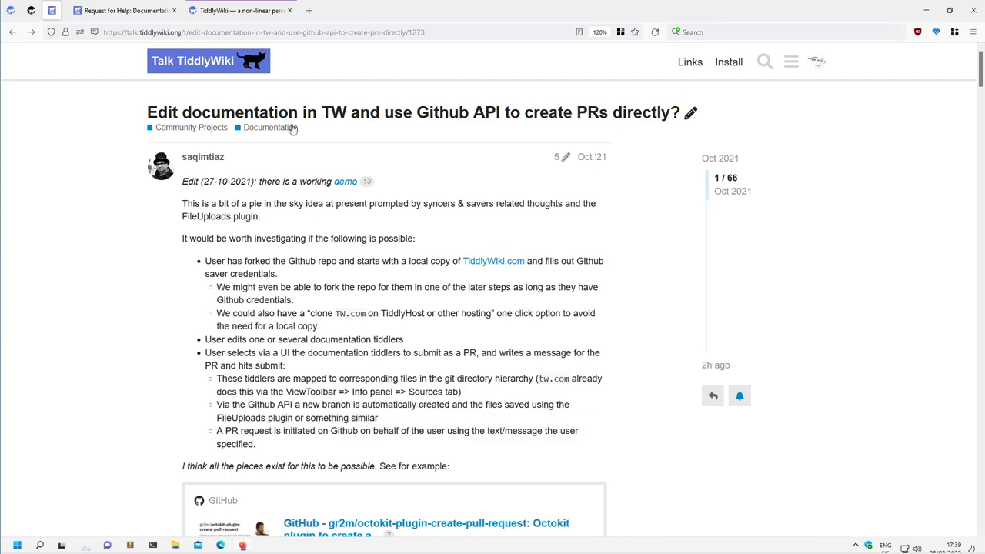
Read through the Request for Help thread's operator list for 2018-2021 and return to the top.
{"action": "left_click", "coordinate": [131, 11]}
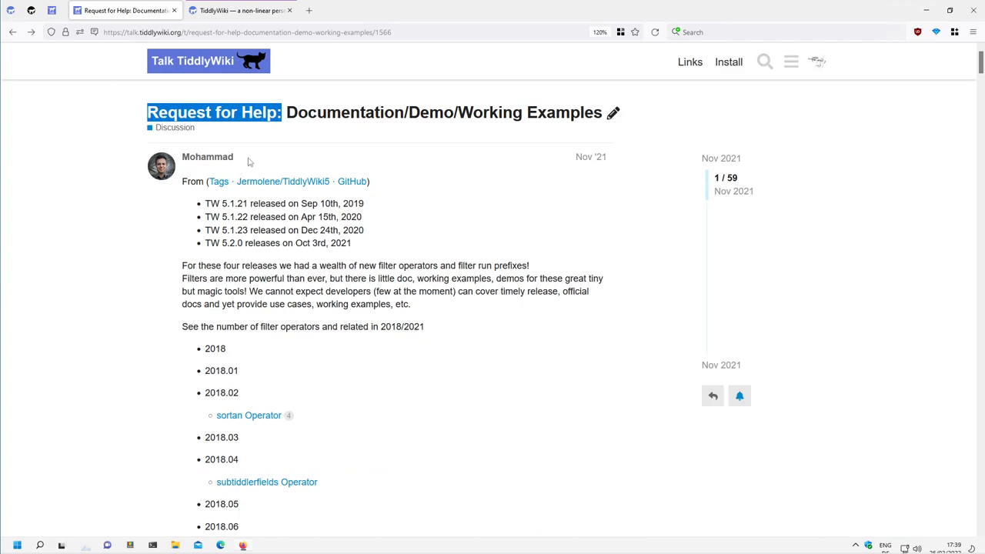
{"action": "mouse_move", "coordinate": [215, 132]}
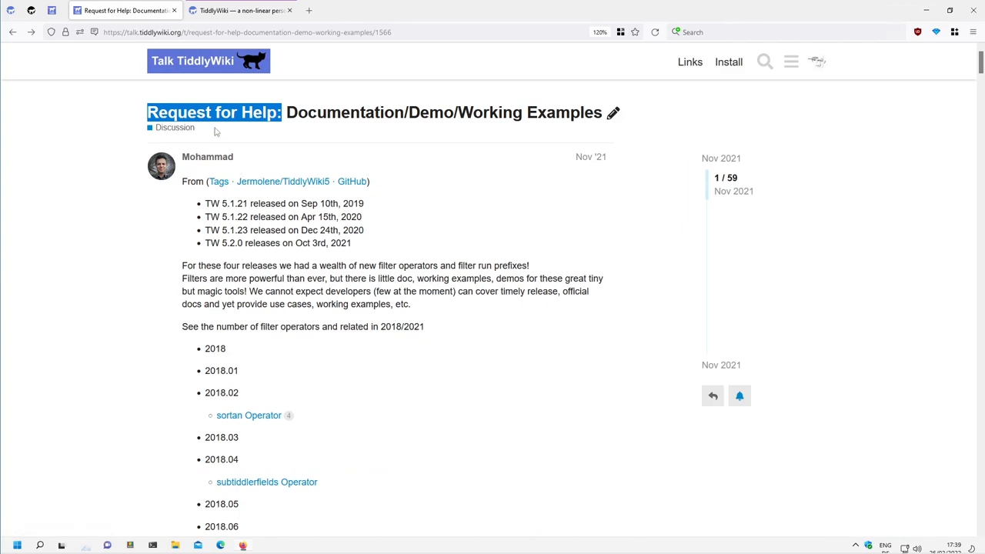
{"action": "mouse_move", "coordinate": [286, 185]}
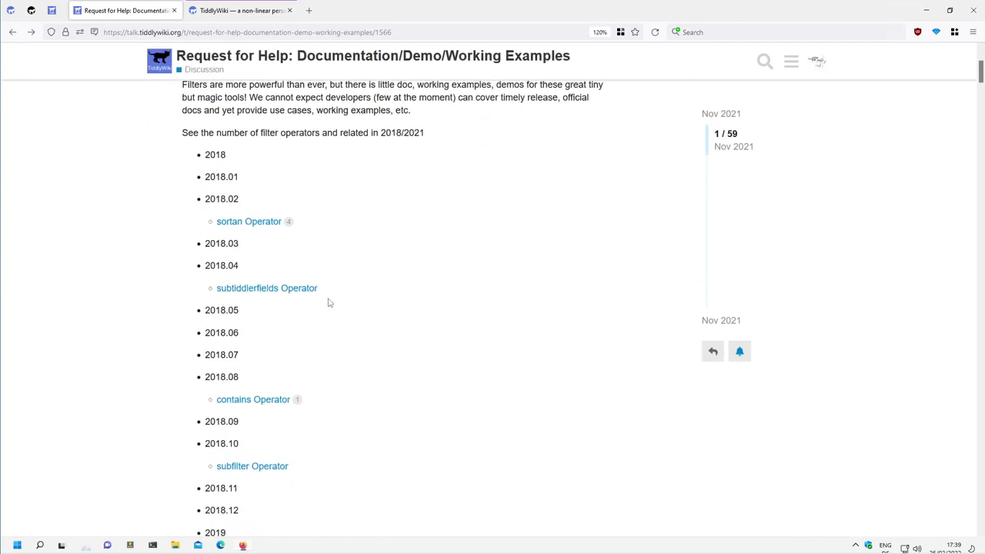
{"action": "scroll", "scroll_direction": "down", "scroll_amount": 3}
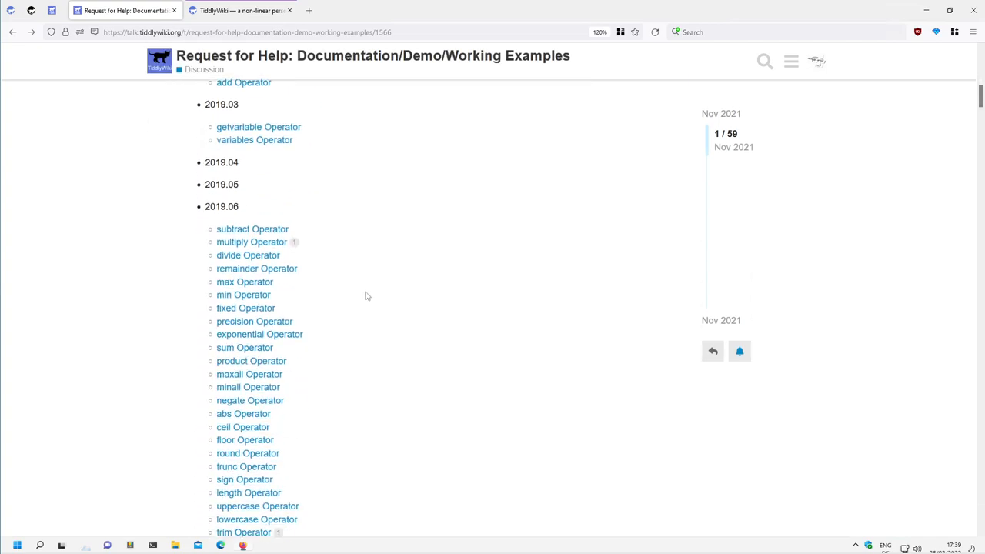
{"action": "scroll", "scroll_direction": "down", "scroll_amount": 3}
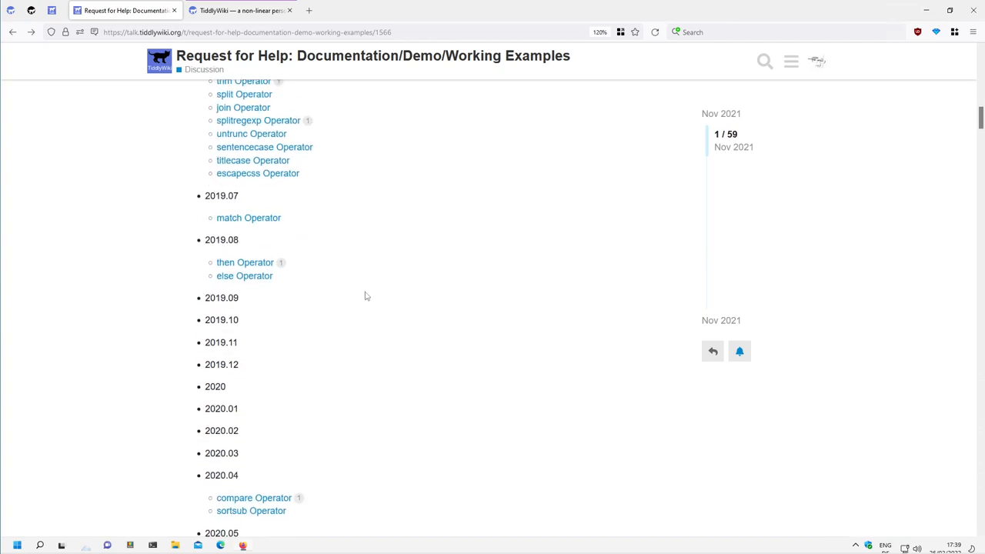
{"action": "scroll", "scroll_direction": "down", "scroll_amount": 3}
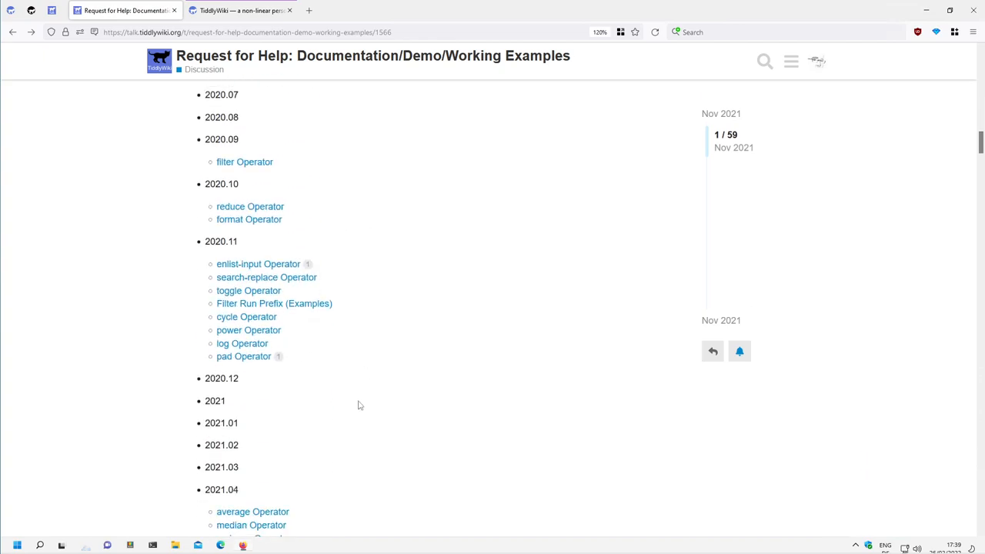
{"action": "scroll", "scroll_direction": "down", "scroll_amount": 3}
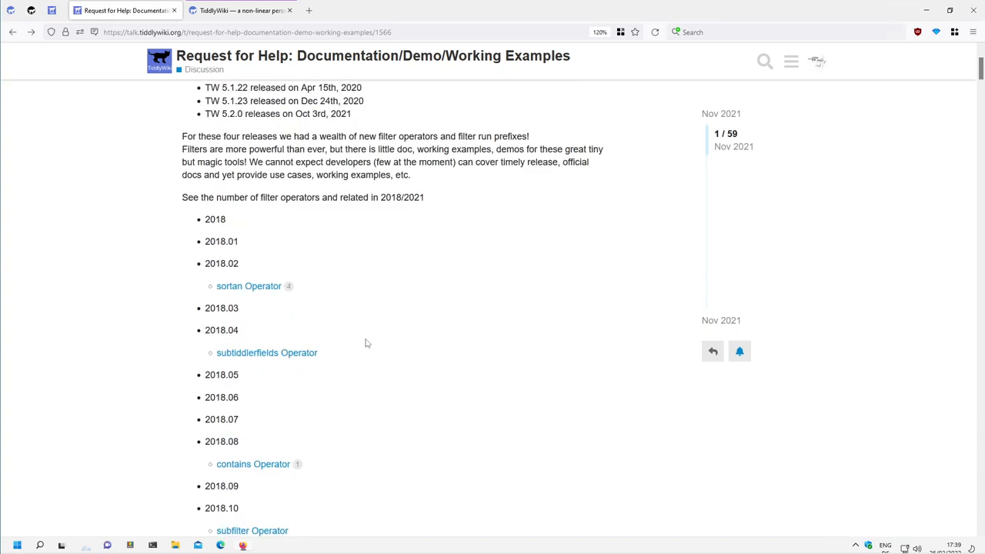
{"action": "scroll", "scroll_direction": "up", "scroll_amount": 3}
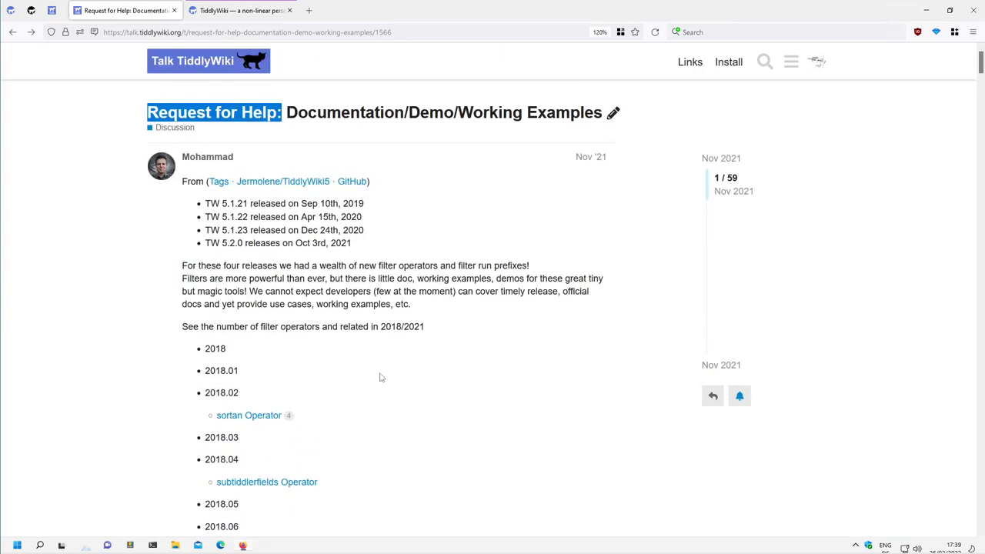
{"action": "mouse_move", "coordinate": [390, 390]}
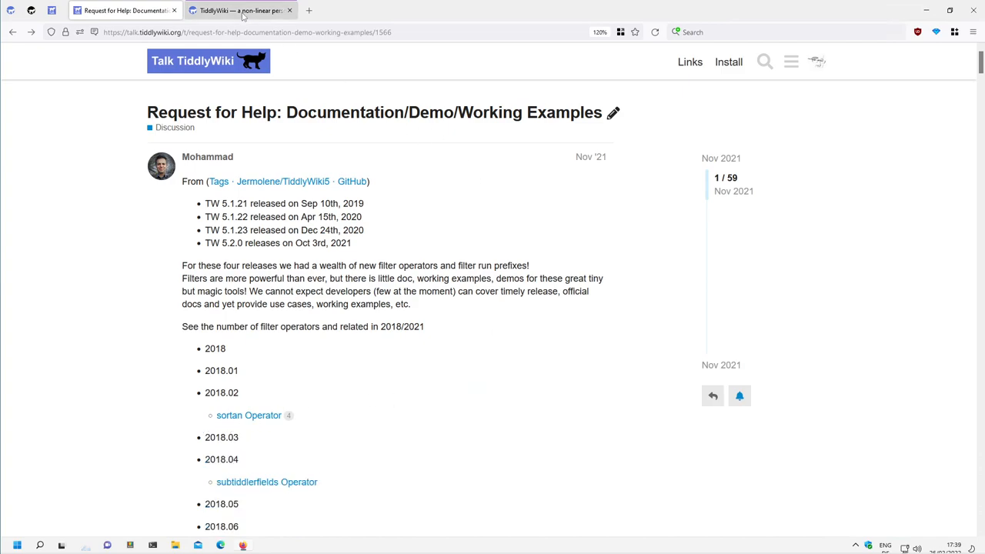
Bring up the demo wiki's PR-maker Notes tiddler linked from the forum post.
{"action": "left_click", "coordinate": [246, 9]}
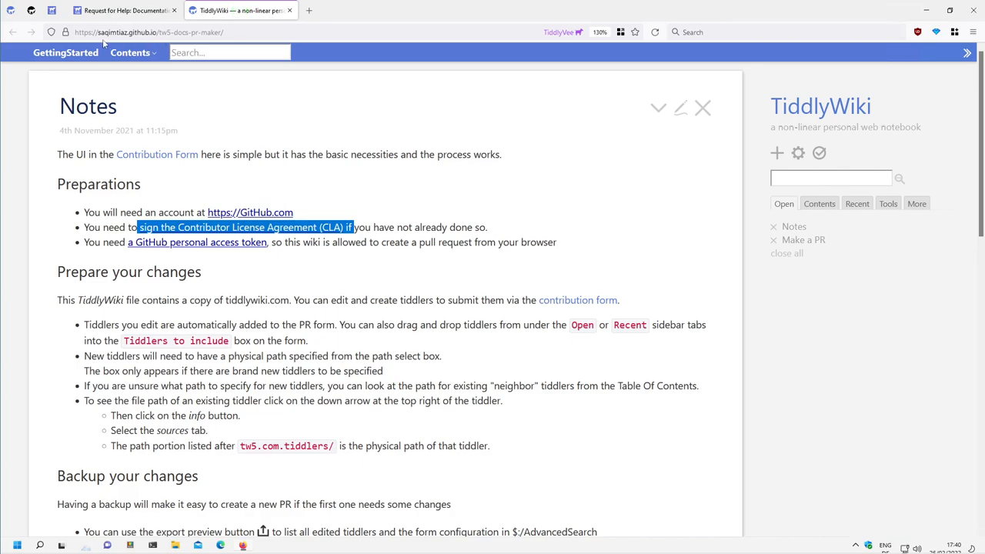
{"action": "left_click", "coordinate": [120, 11]}
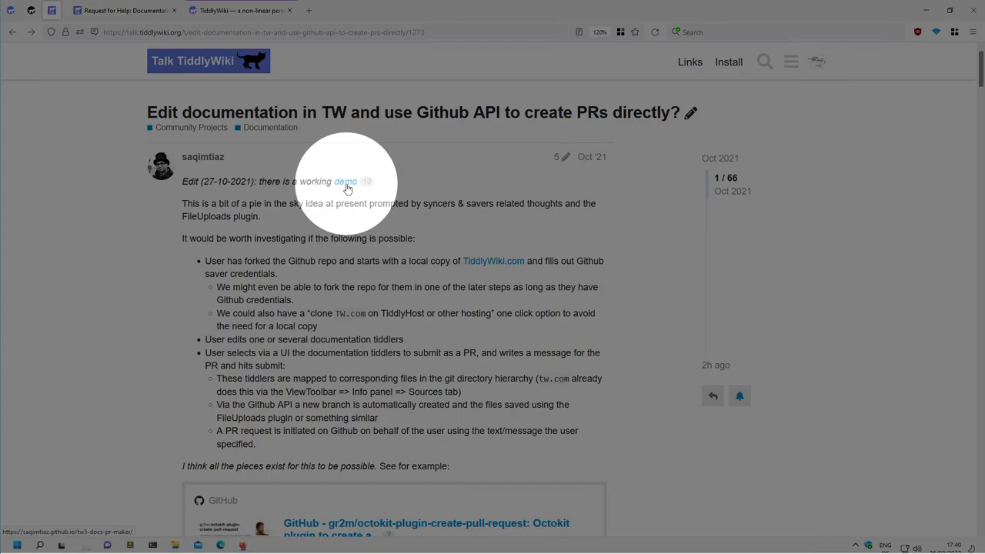
{"action": "left_click", "coordinate": [247, 10]}
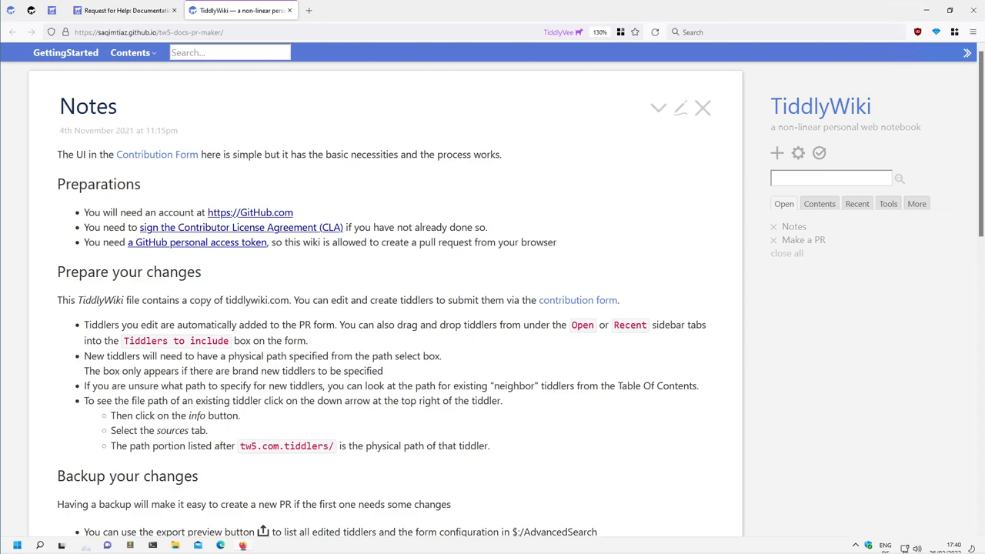
{"action": "mouse_move", "coordinate": [261, 175]}
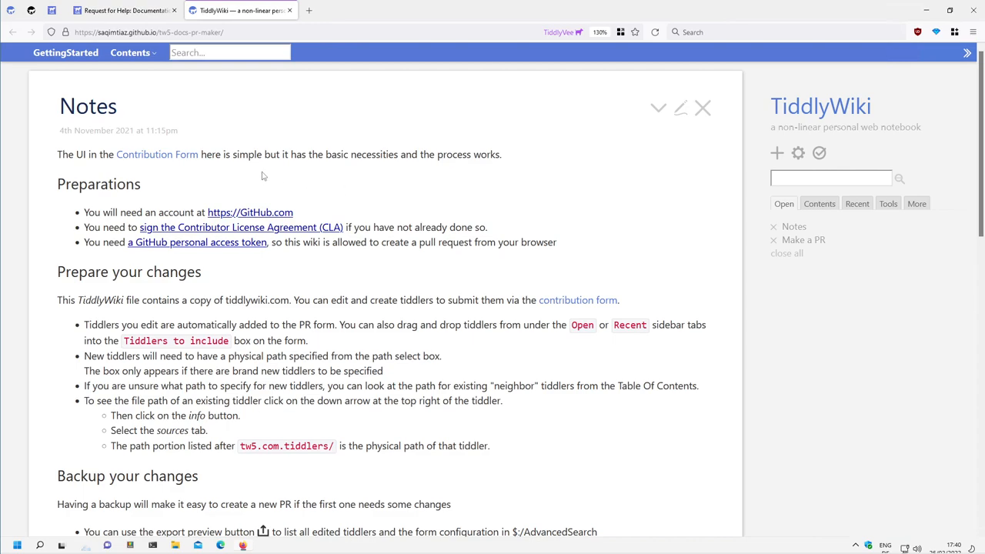
{"action": "mouse_move", "coordinate": [74, 214]}
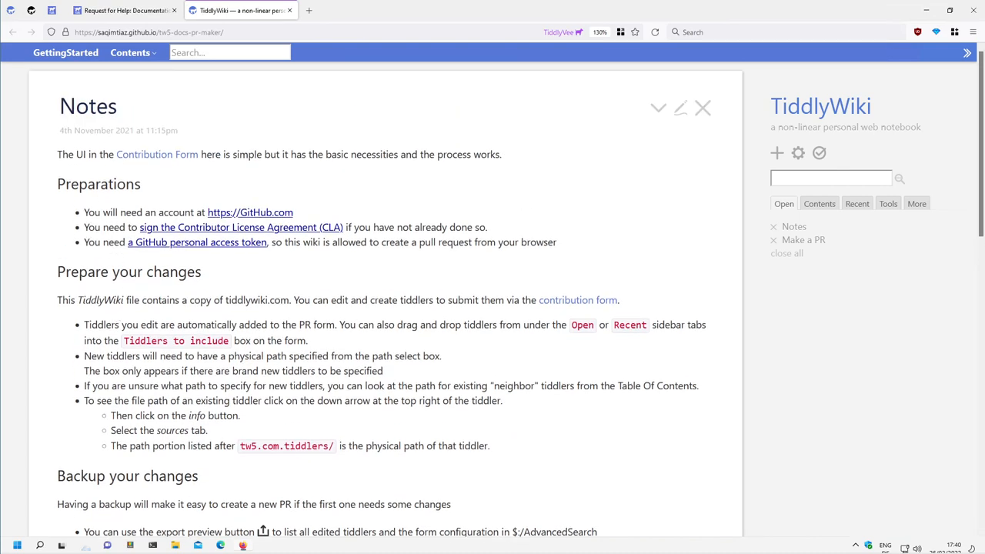
Load github.com in a new browser tab and reach the Sign in link.
{"action": "left_click", "coordinate": [249, 212]}
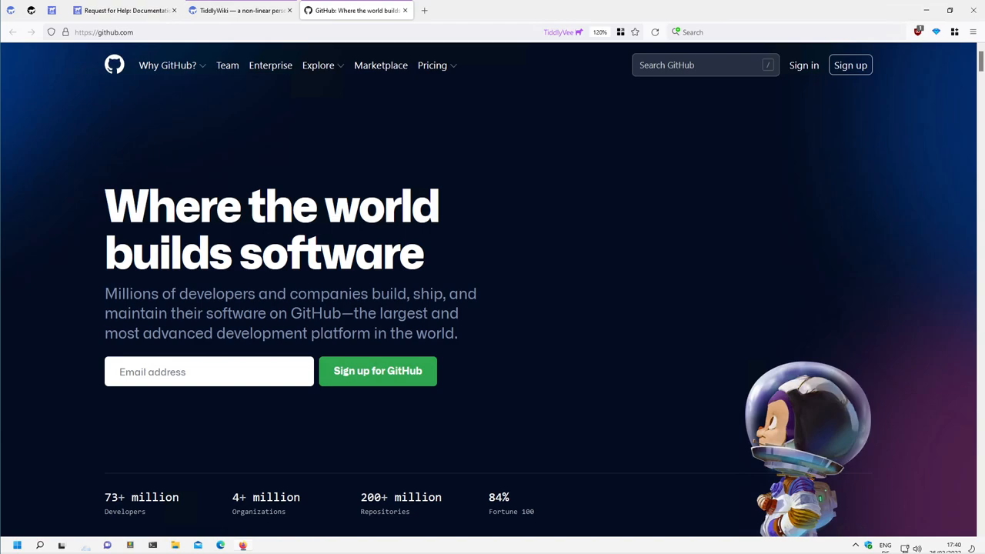
{"action": "mouse_move", "coordinate": [443, 377]}
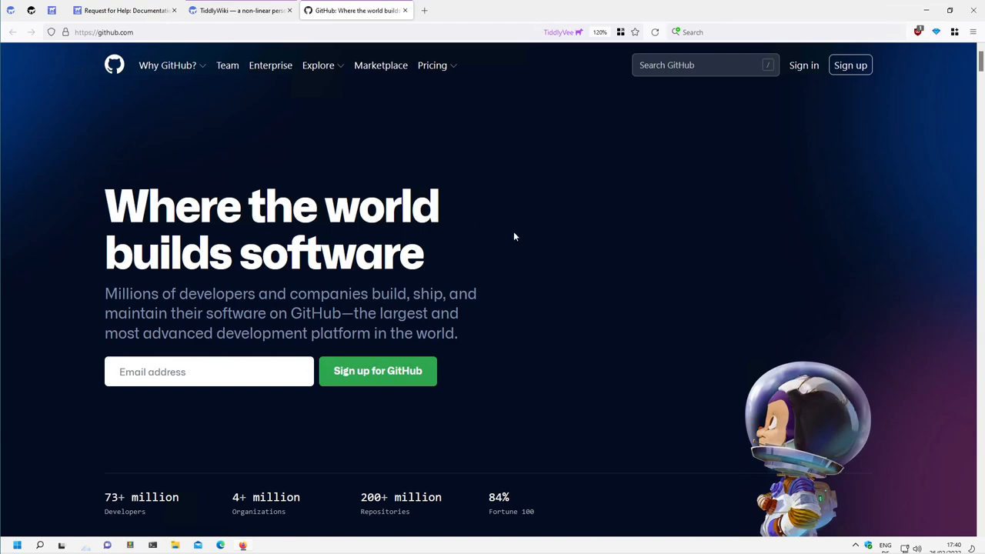
{"action": "left_click", "coordinate": [108, 30]}
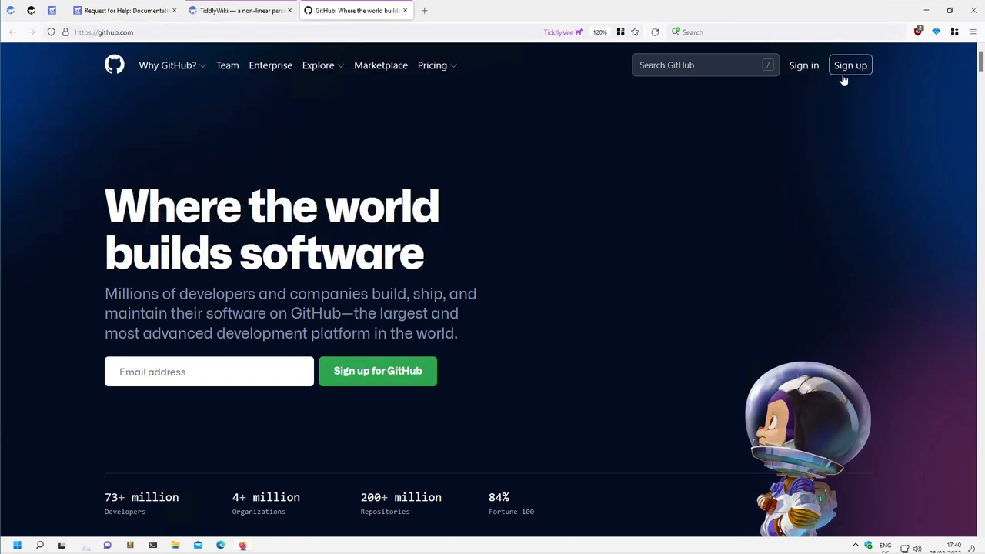
{"action": "mouse_move", "coordinate": [806, 67]}
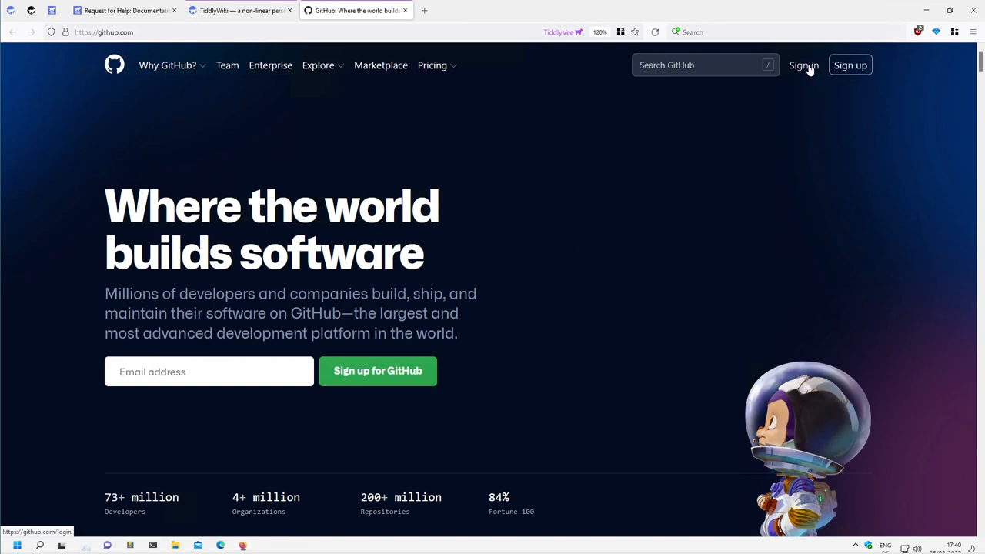
{"action": "left_click", "coordinate": [849, 65]}
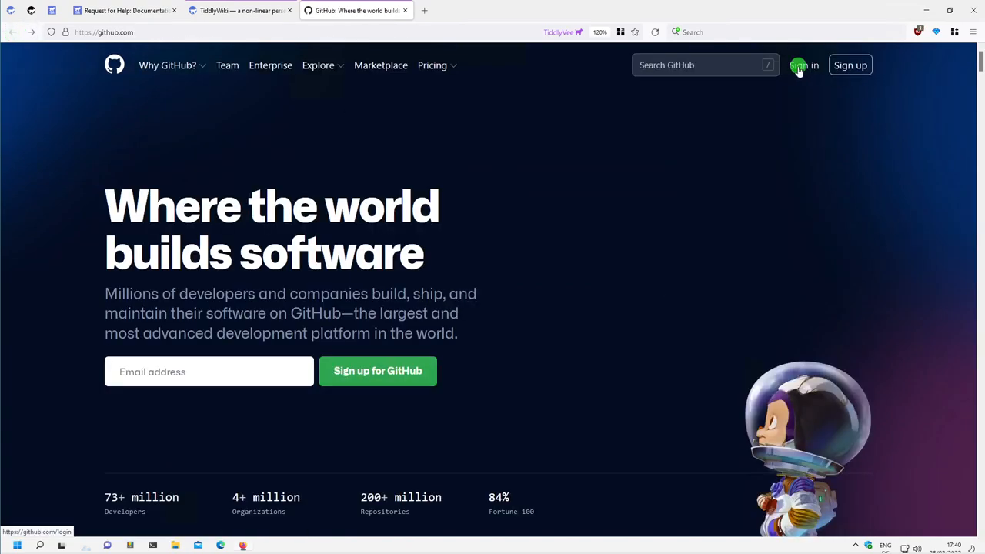
Sign in to GitHub as TiddlyVee from the sign-in page.
{"action": "left_click", "coordinate": [806, 65]}
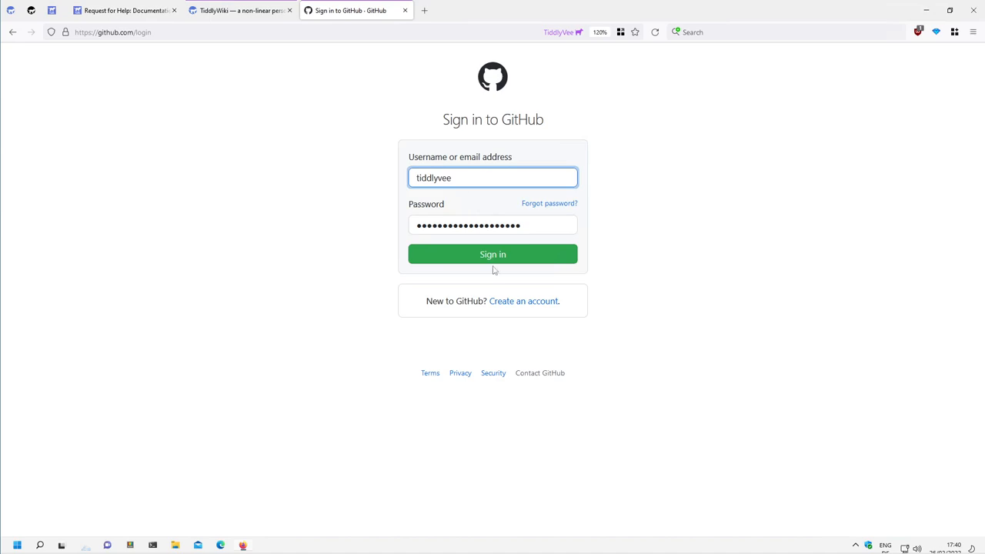
{"action": "left_click", "coordinate": [493, 253]}
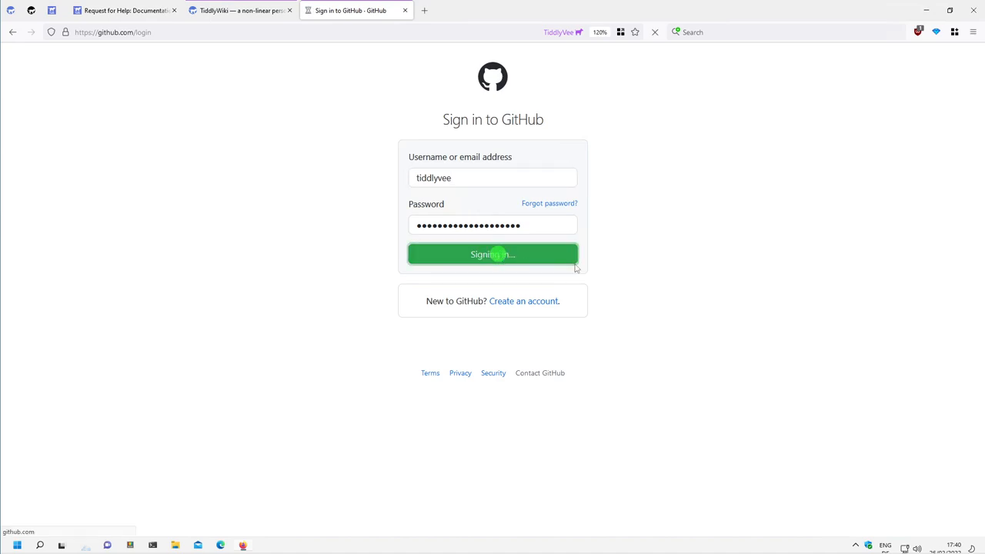
{"action": "left_click", "coordinate": [493, 254]}
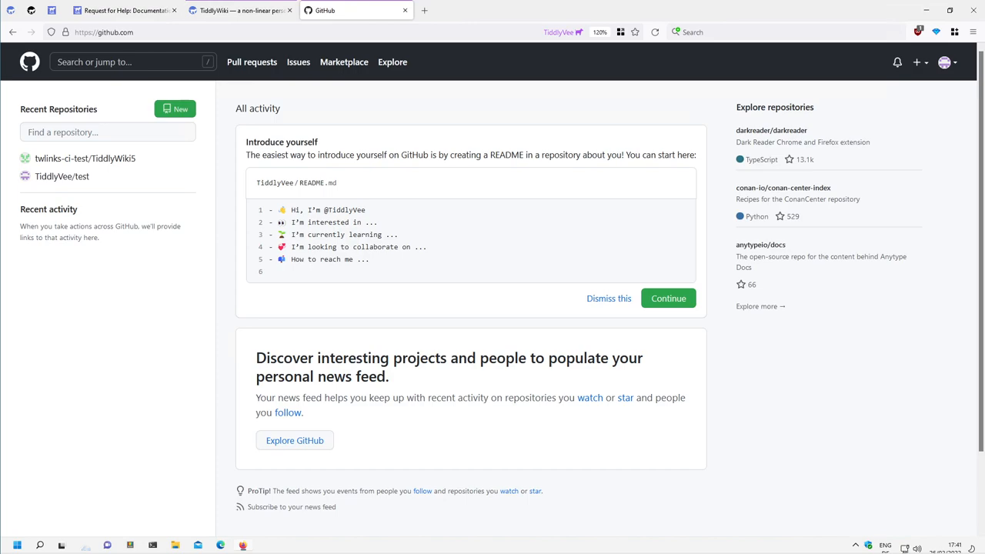
{"action": "mouse_move", "coordinate": [443, 313]}
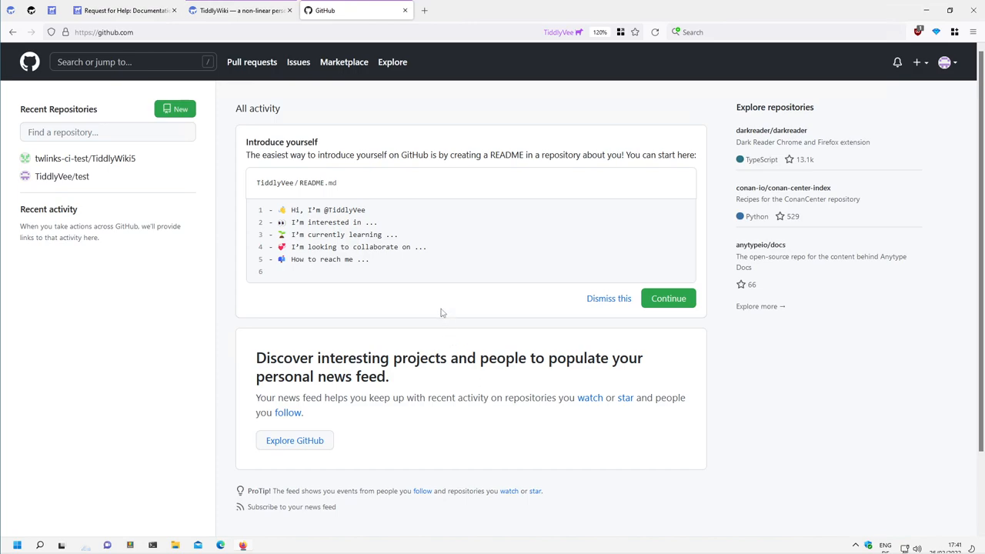
{"action": "mouse_move", "coordinate": [448, 310]}
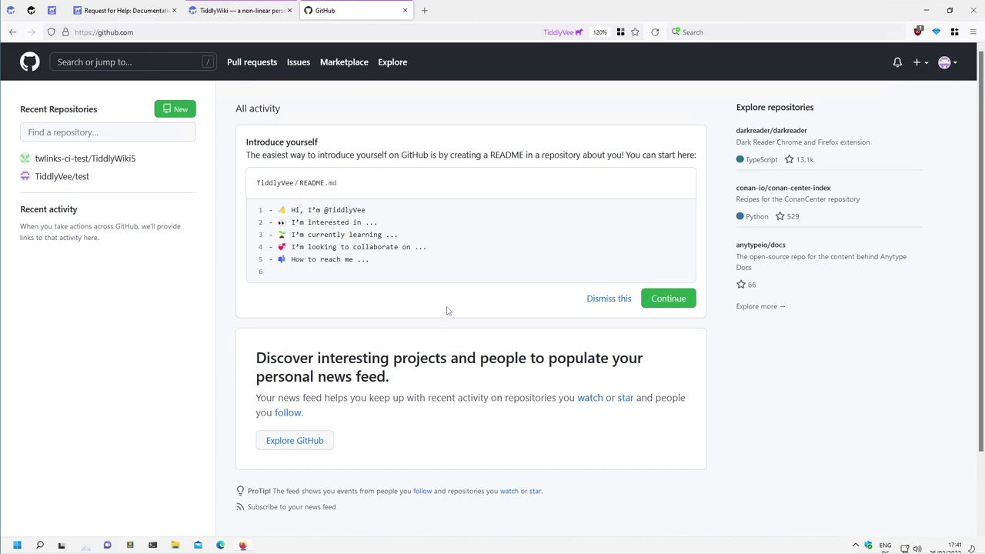
{"action": "mouse_move", "coordinate": [951, 64]}
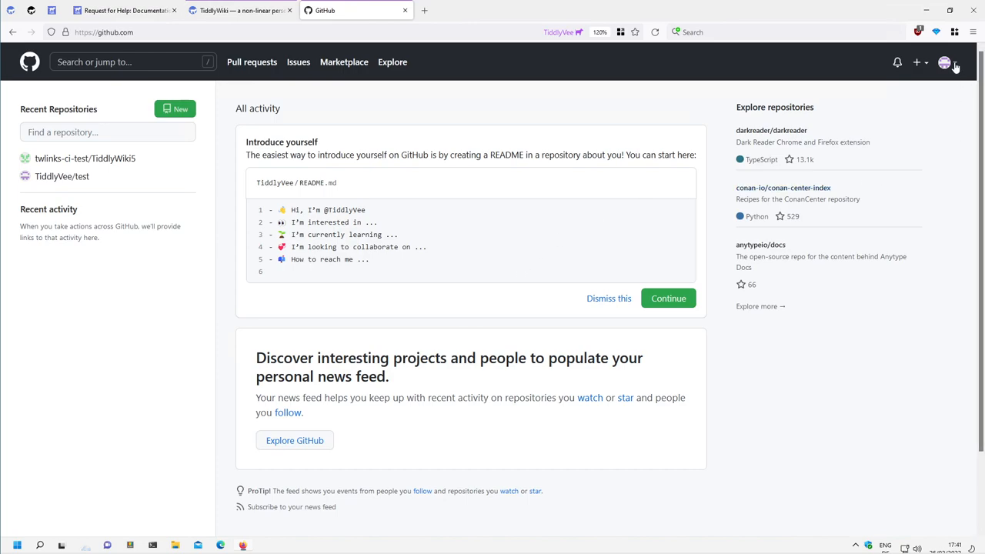
View the TW Videos public profile via the account menu and select its display name.
{"action": "left_click", "coordinate": [944, 61]}
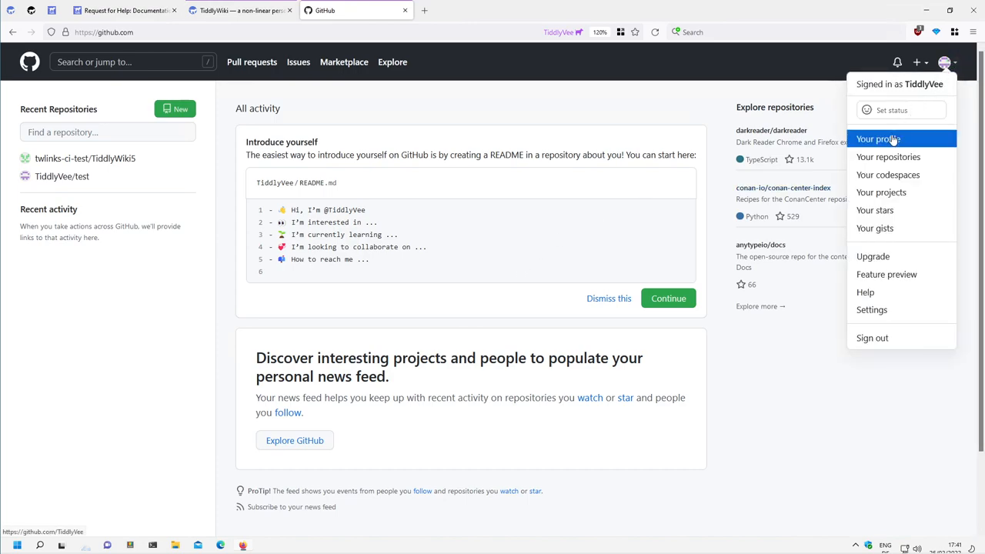
{"action": "left_click", "coordinate": [877, 138]}
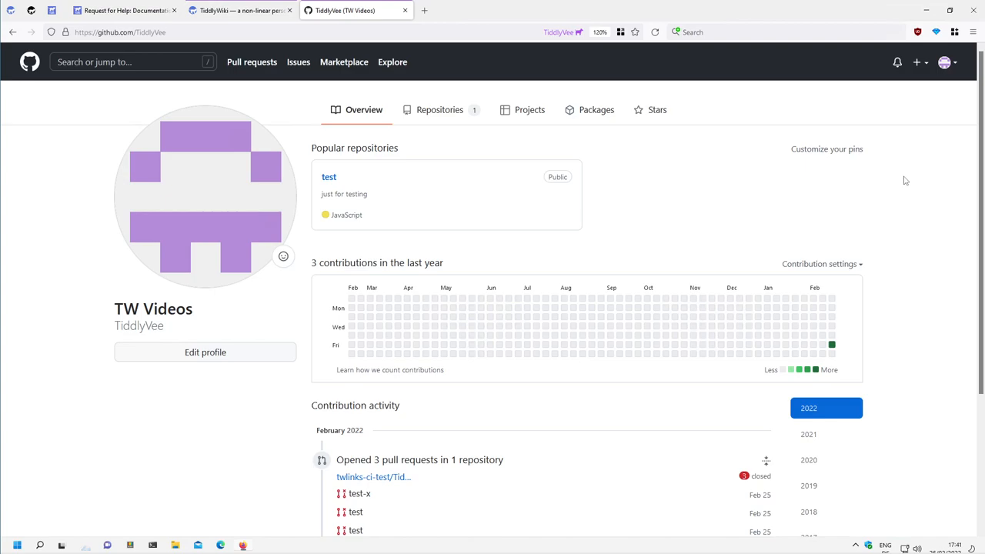
{"action": "double_click", "coordinate": [154, 308]}
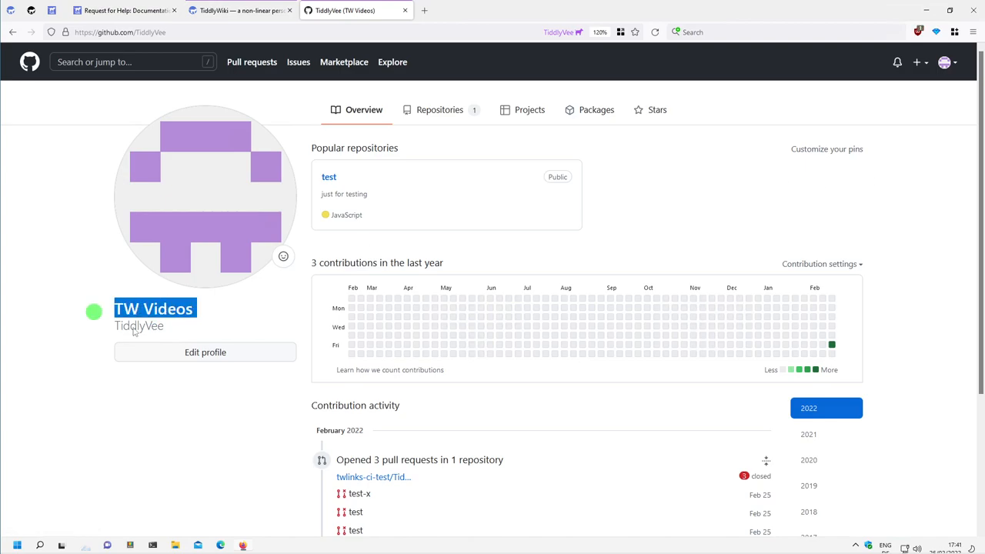
{"action": "left_click", "coordinate": [944, 59]}
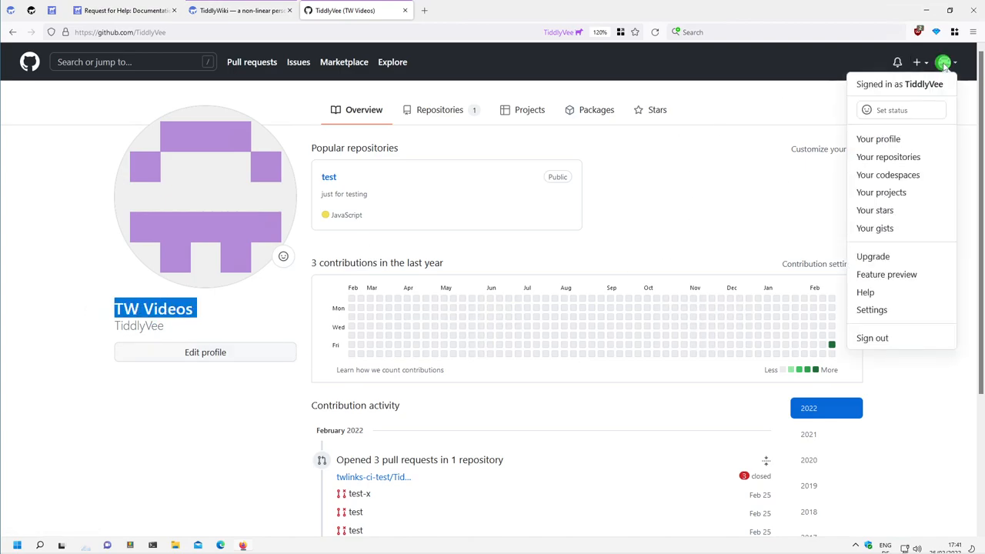
Reach the Appearance settings of the TW Videos account through Settings.
{"action": "left_click", "coordinate": [871, 309]}
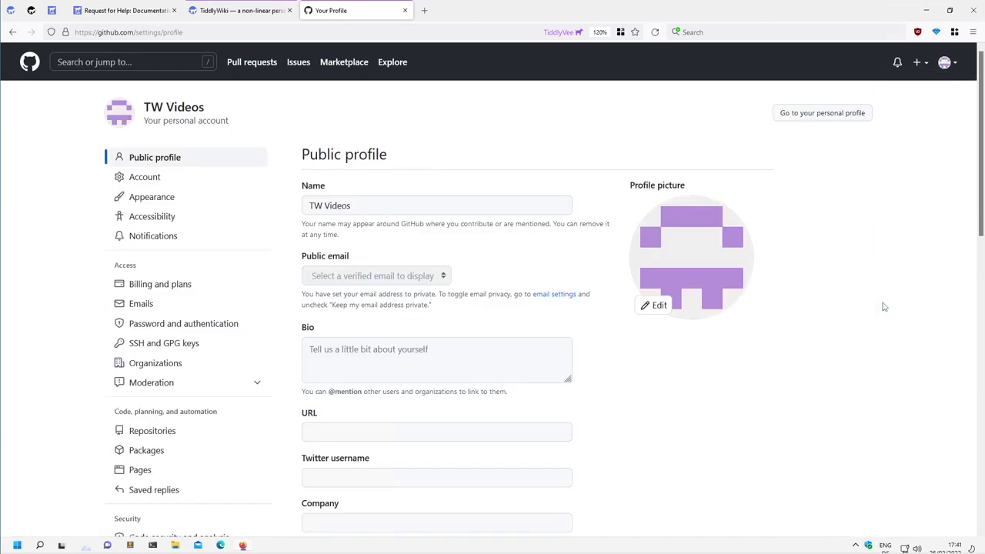
{"action": "left_click", "coordinate": [154, 157]}
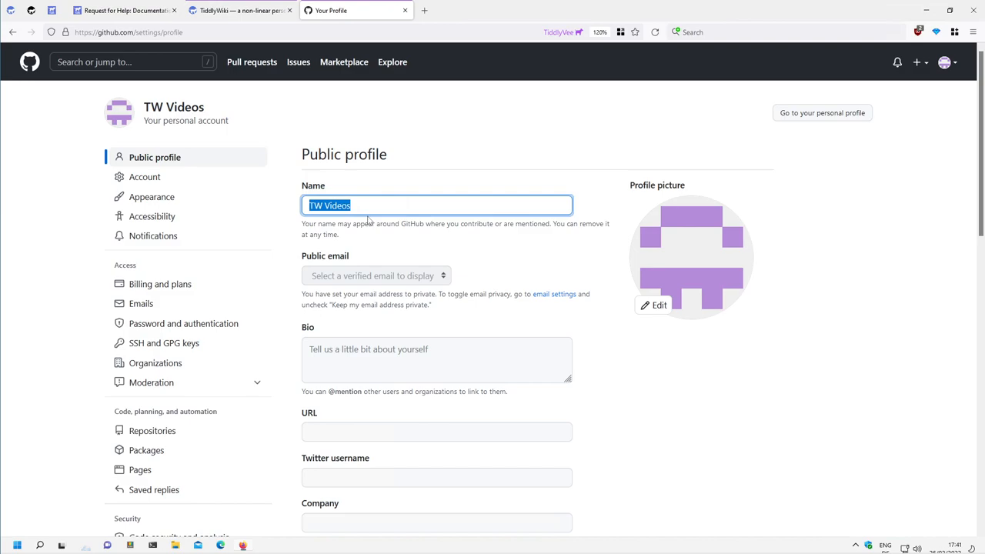
{"action": "mouse_move", "coordinate": [188, 150]}
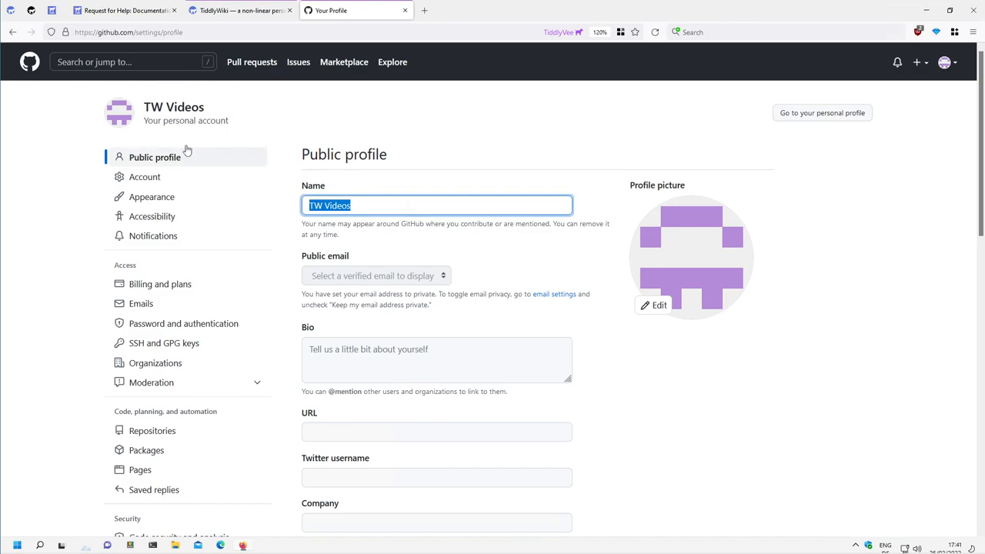
{"action": "scroll", "scroll_direction": "down", "scroll_amount": 3}
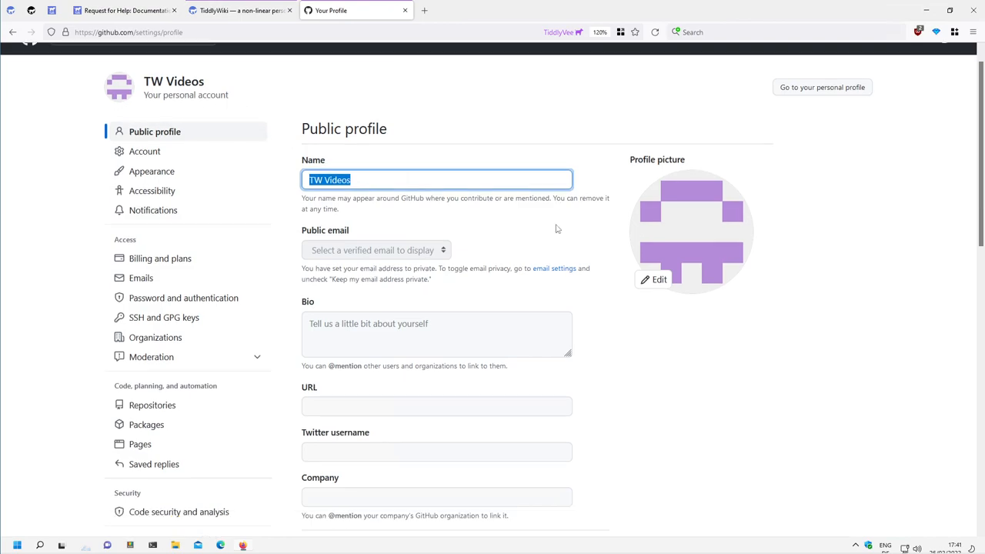
{"action": "scroll", "scroll_direction": "down", "scroll_amount": 3}
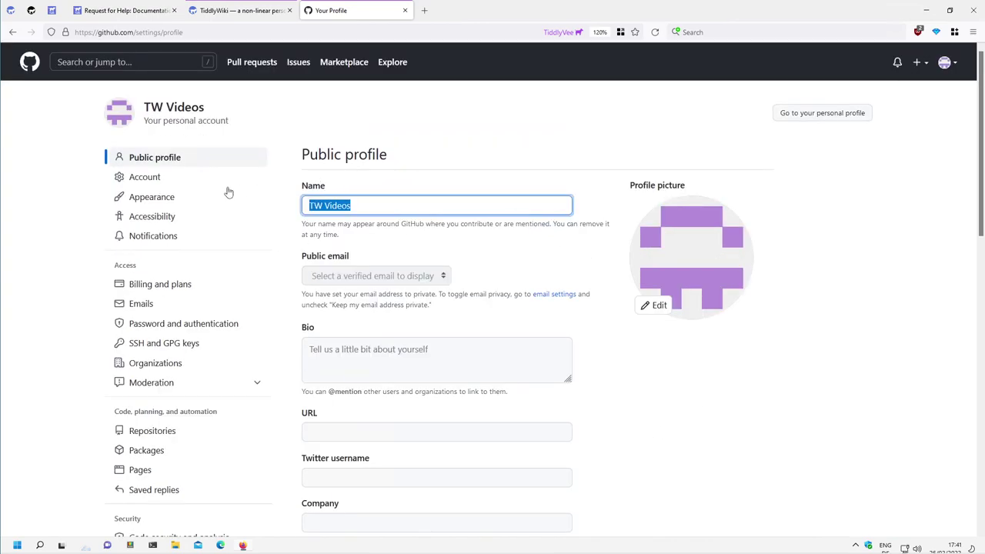
{"action": "left_click", "coordinate": [145, 175]}
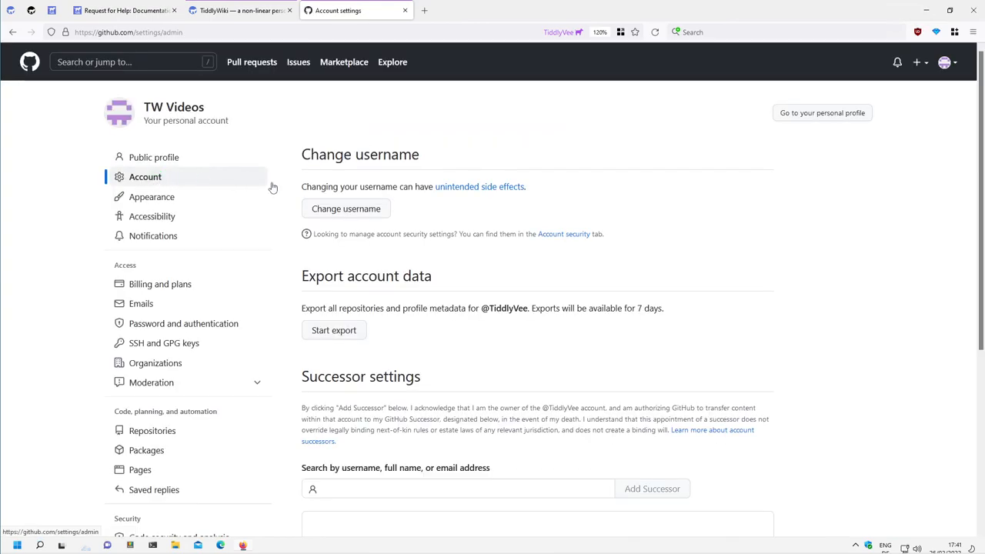
{"action": "left_click", "coordinate": [151, 197]}
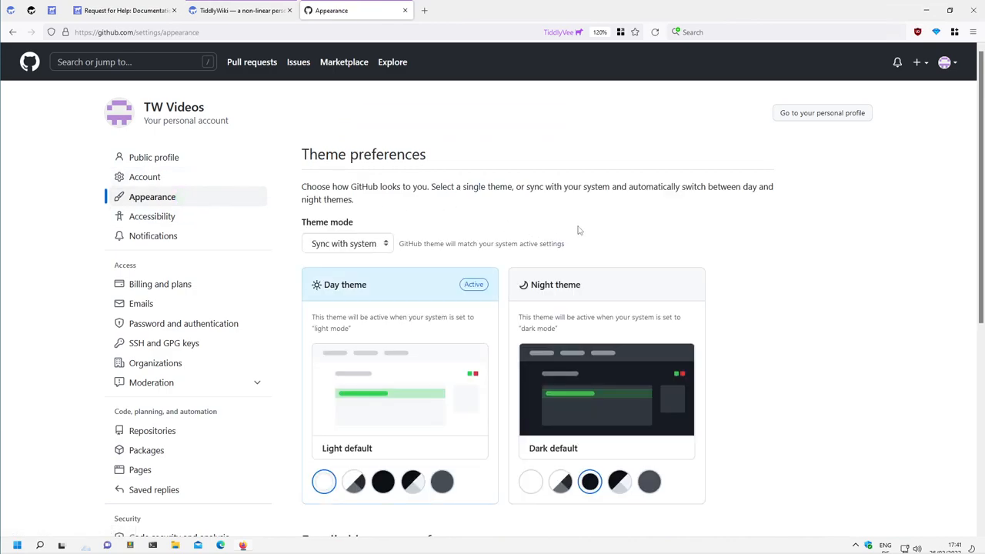
{"action": "scroll", "scroll_direction": "down", "scroll_amount": 3}
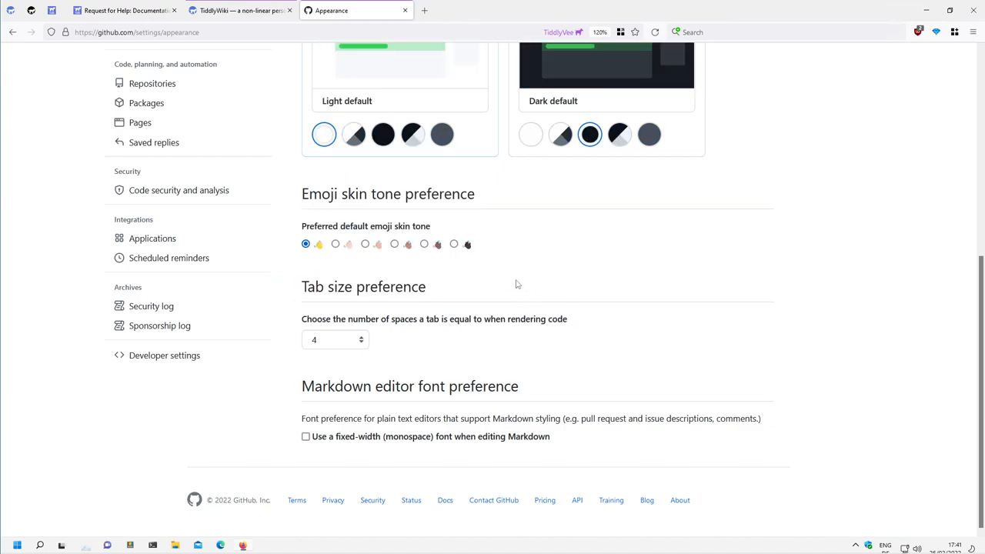
Change the tab size preference from the default 8 to 4 spaces.
{"action": "left_click", "coordinate": [335, 340]}
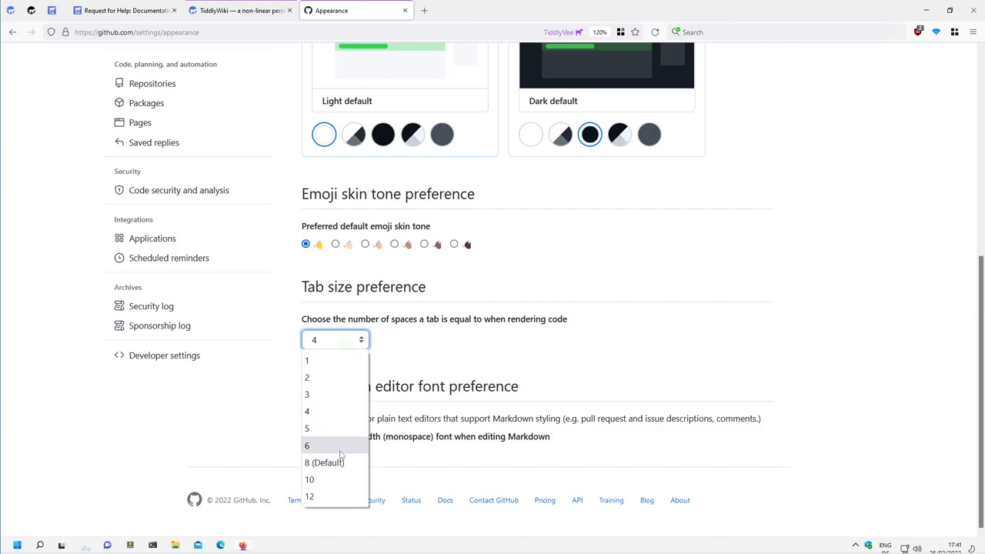
{"action": "left_click", "coordinate": [323, 461]}
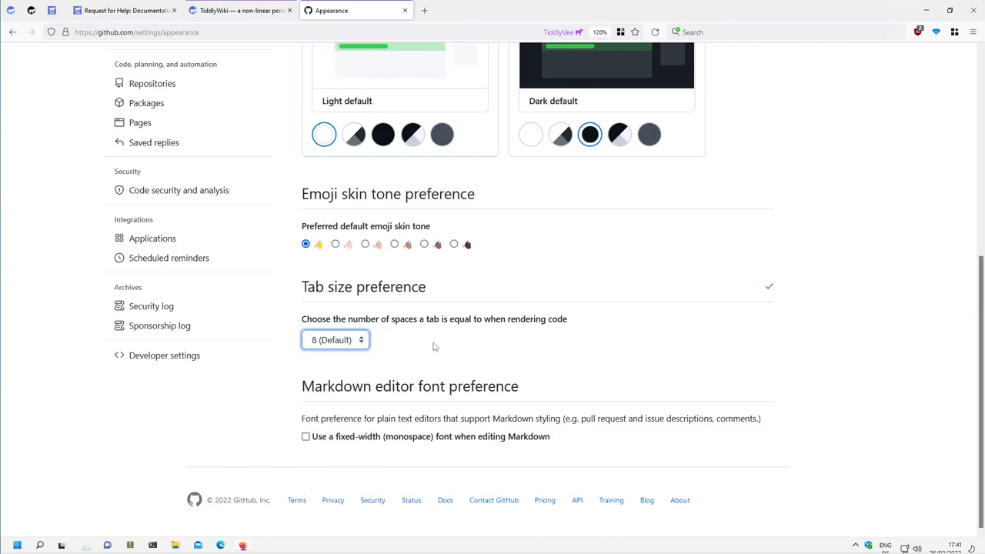
{"action": "left_click", "coordinate": [336, 340]}
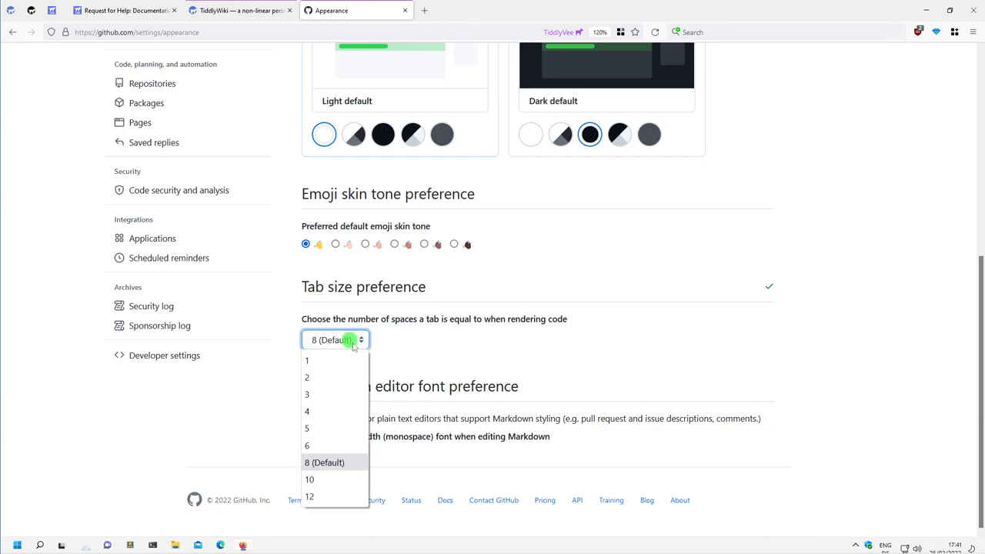
{"action": "left_click", "coordinate": [306, 410]}
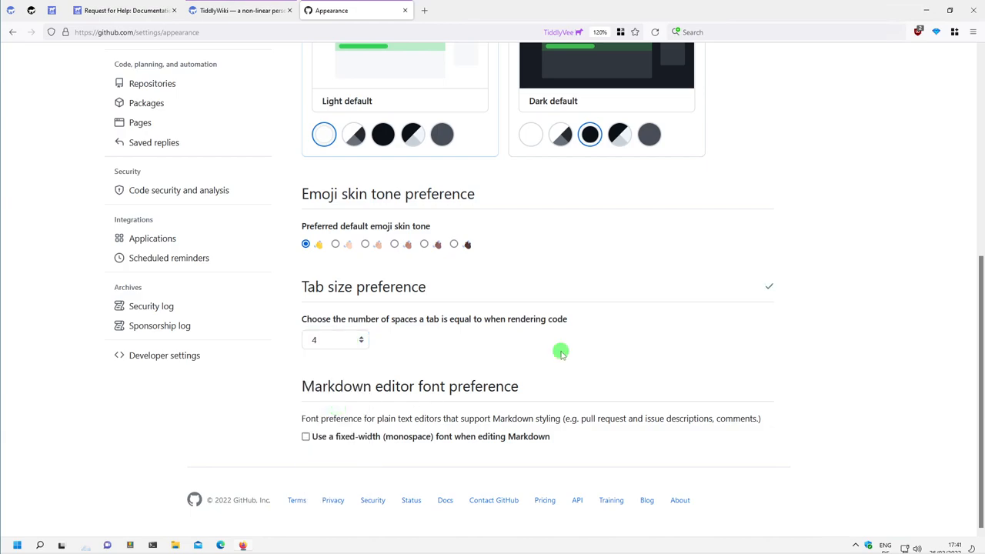
{"action": "mouse_move", "coordinate": [581, 356]}
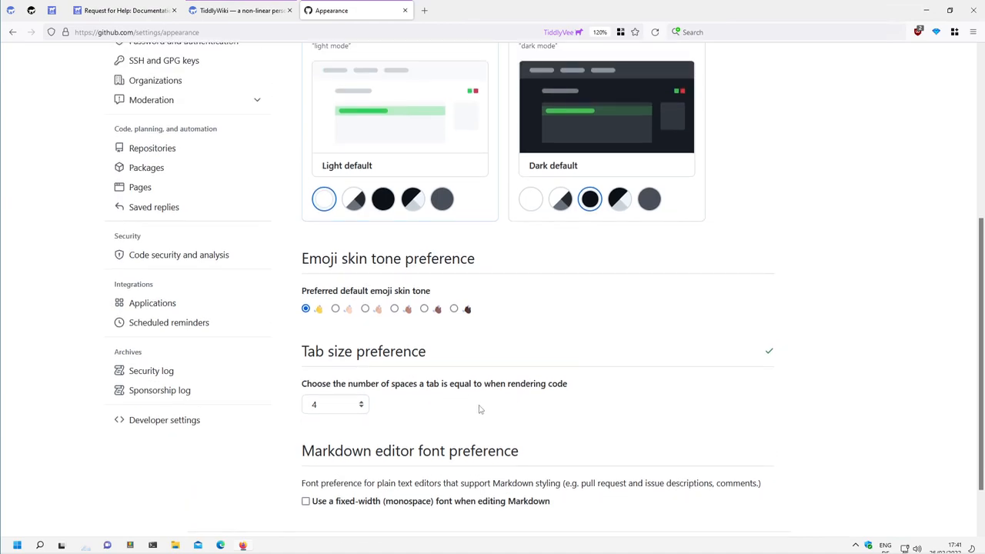
{"action": "mouse_move", "coordinate": [444, 410]}
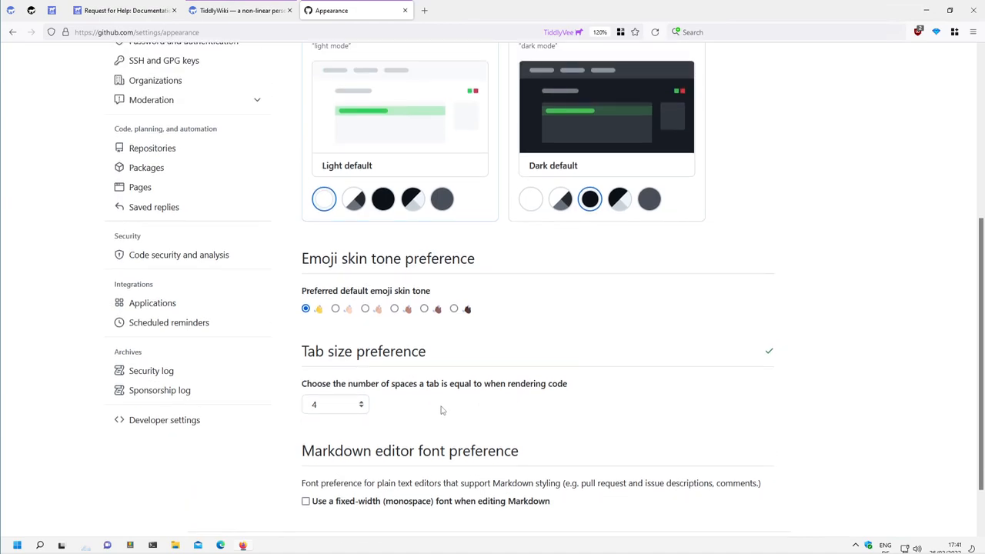
{"action": "mouse_move", "coordinate": [446, 408]}
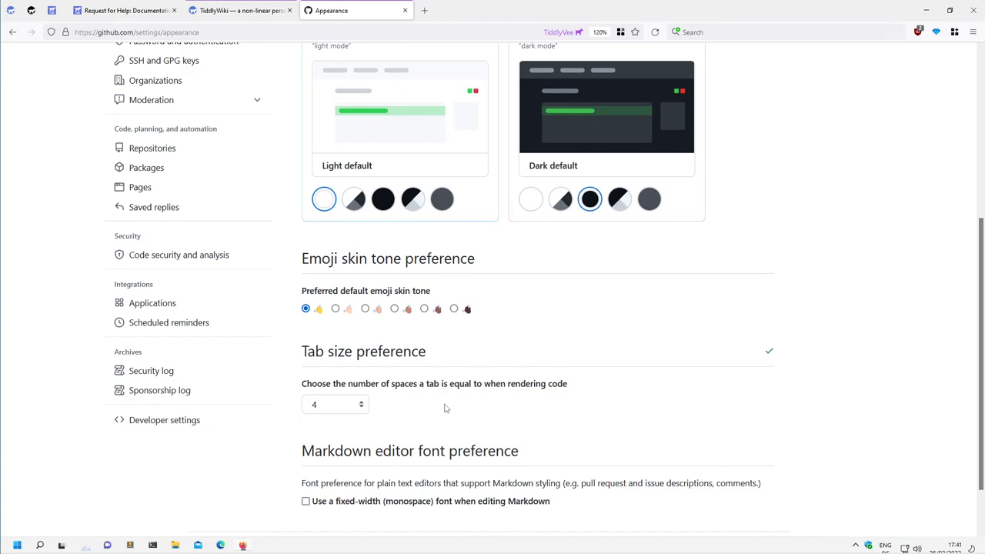
{"action": "mouse_move", "coordinate": [426, 415]}
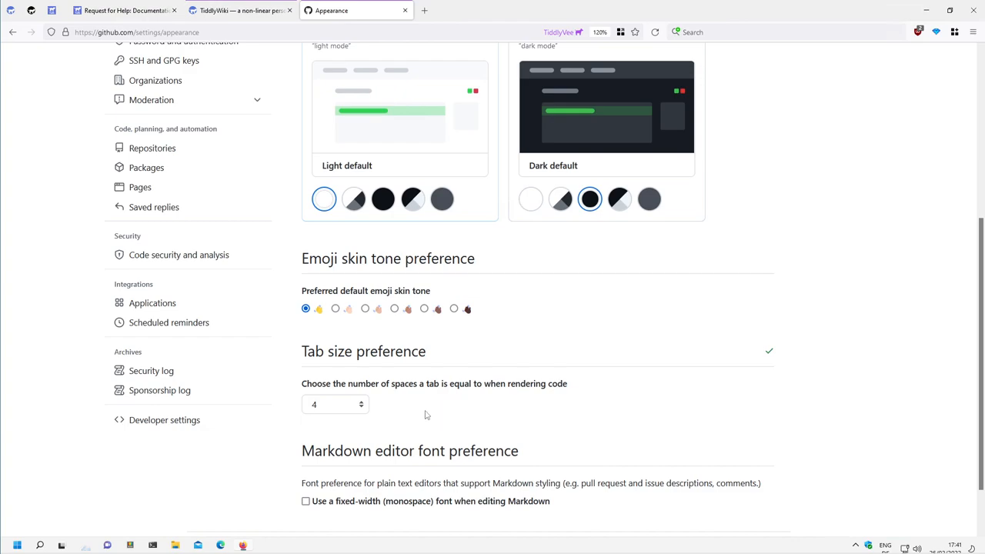
{"action": "mouse_move", "coordinate": [342, 412]}
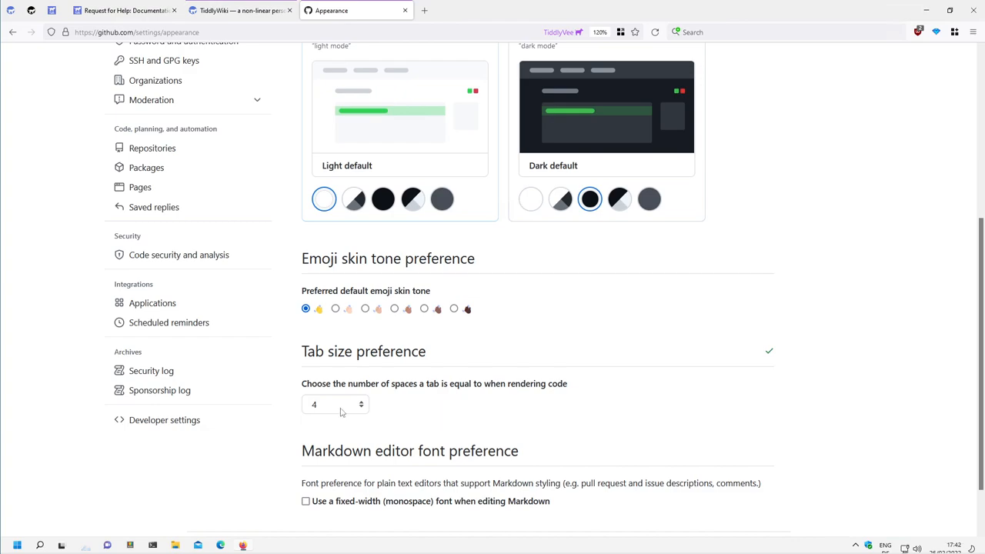
{"action": "mouse_move", "coordinate": [437, 414]}
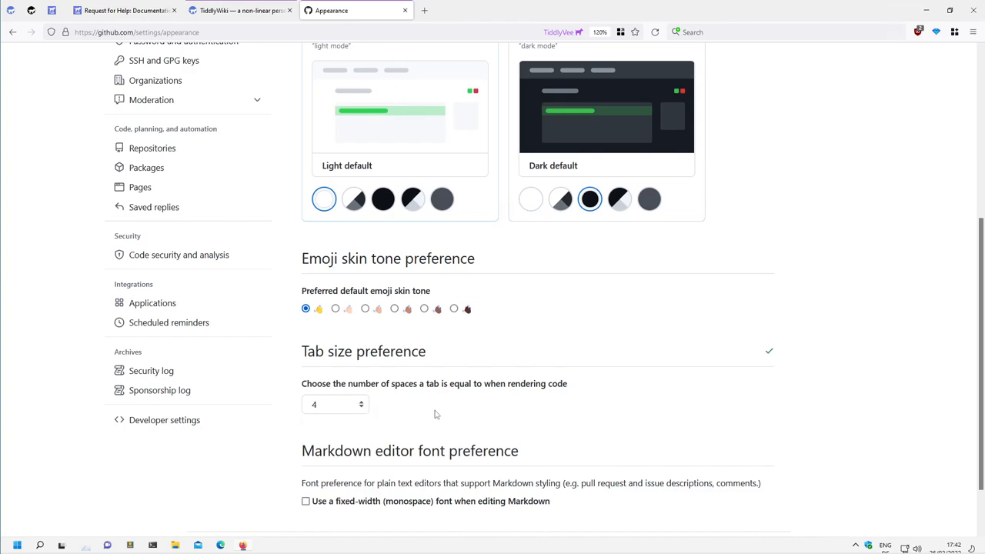
{"action": "mouse_move", "coordinate": [452, 409]}
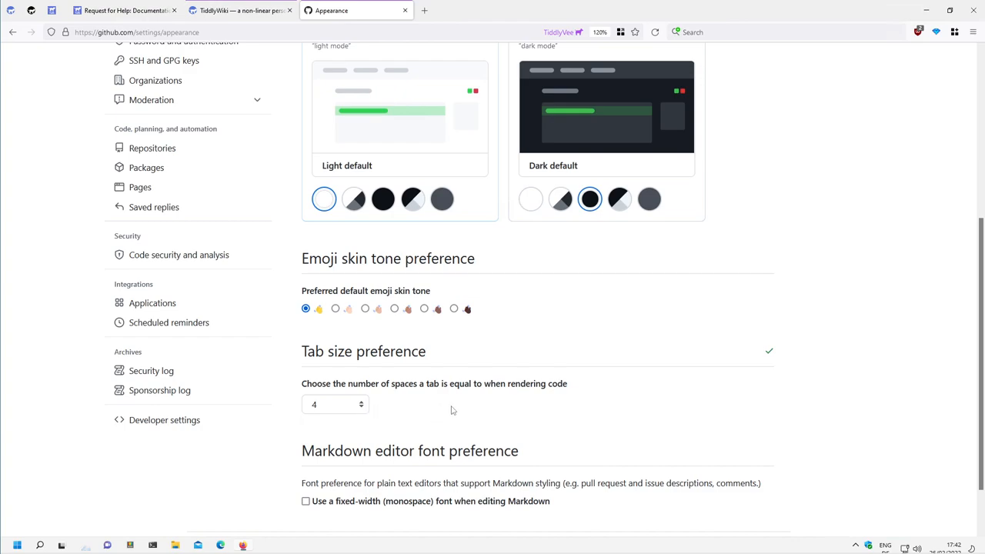
{"action": "mouse_move", "coordinate": [449, 410]}
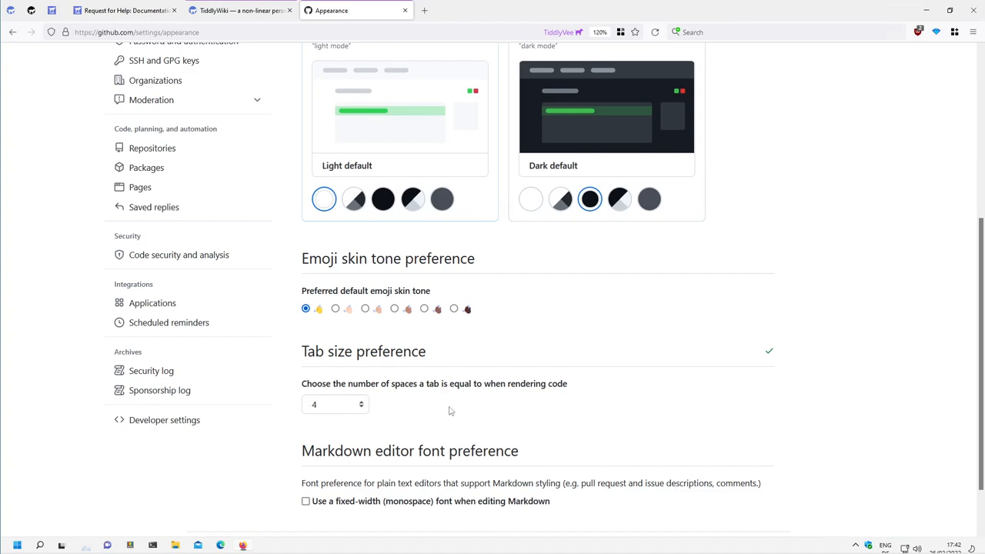
{"action": "scroll", "scroll_direction": "up", "scroll_amount": 3}
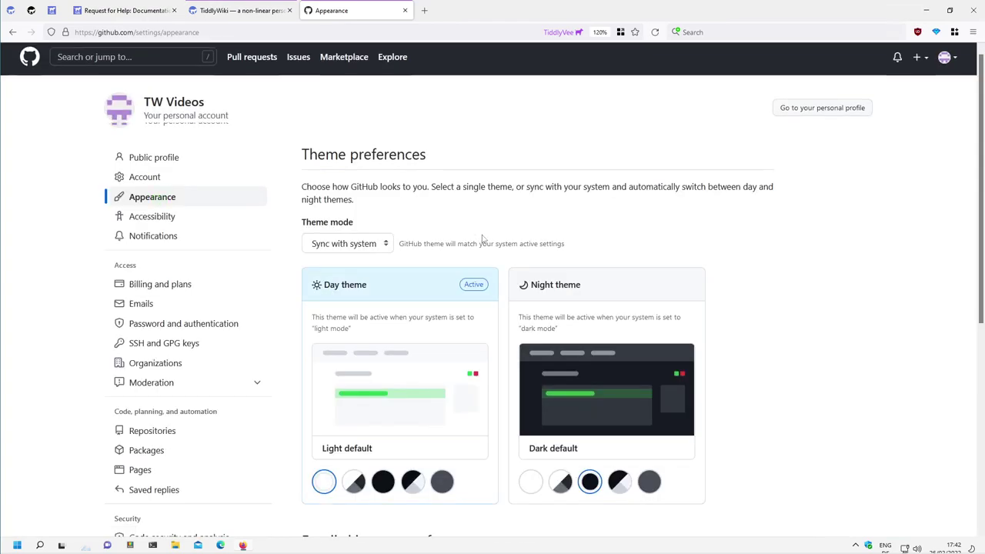
Review the Accessibility settings, then look through the Notifications watching and alert options.
{"action": "scroll", "scroll_direction": "down", "scroll_amount": 3}
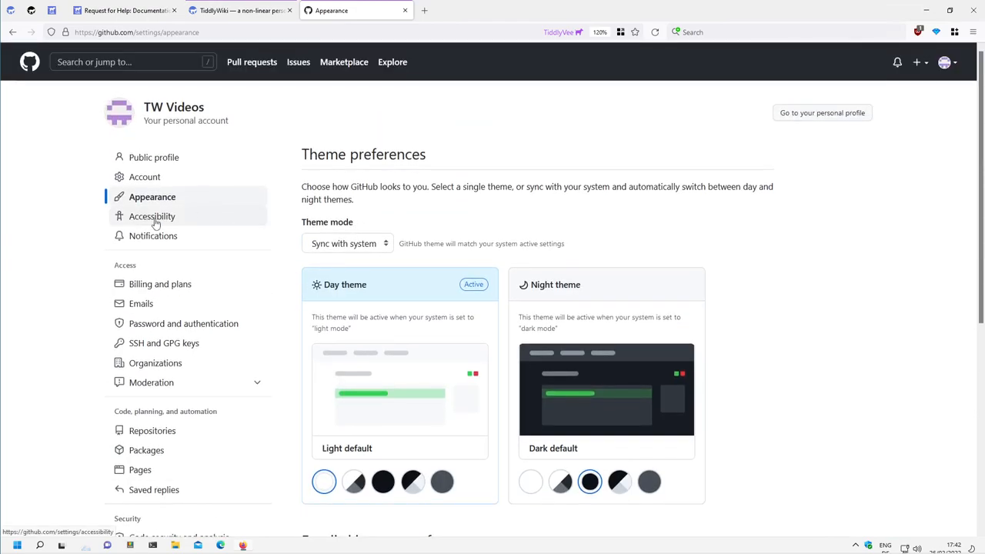
{"action": "left_click", "coordinate": [152, 216]}
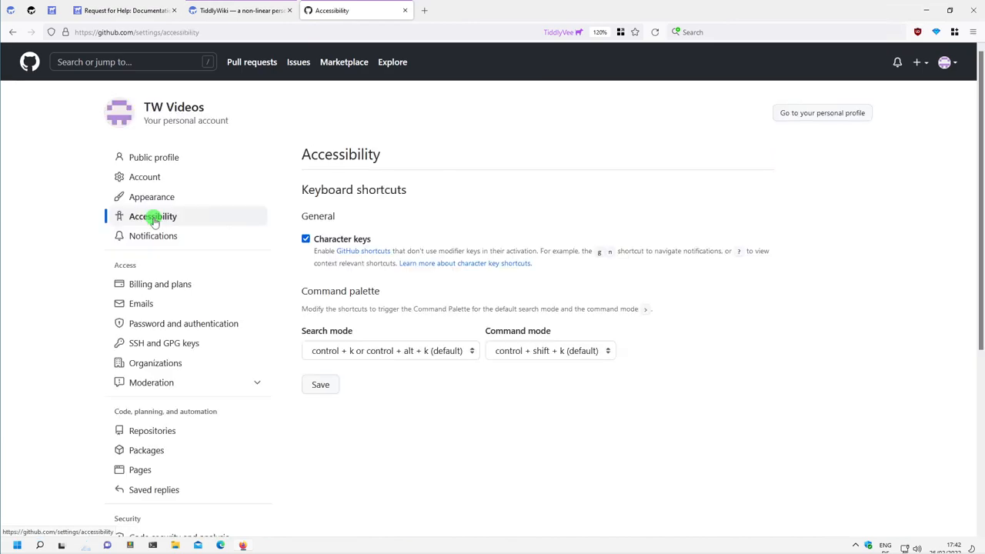
{"action": "left_click", "coordinate": [154, 236]}
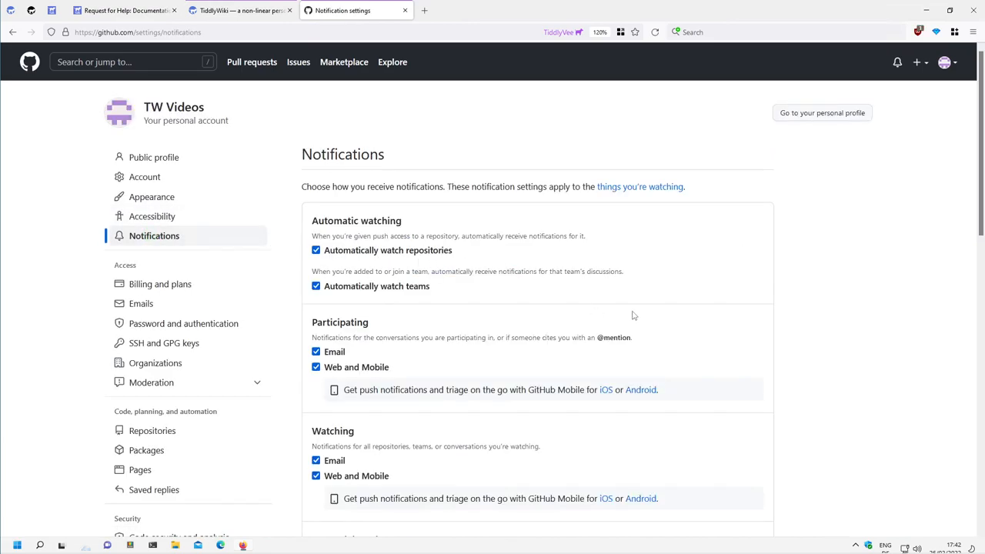
{"action": "scroll", "scroll_direction": "down", "scroll_amount": 3}
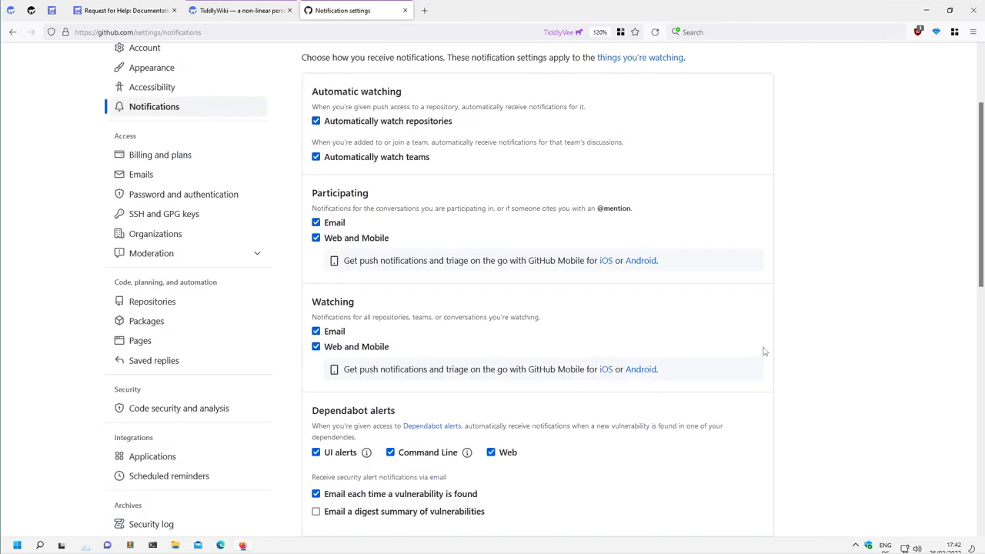
{"action": "mouse_move", "coordinate": [742, 360]}
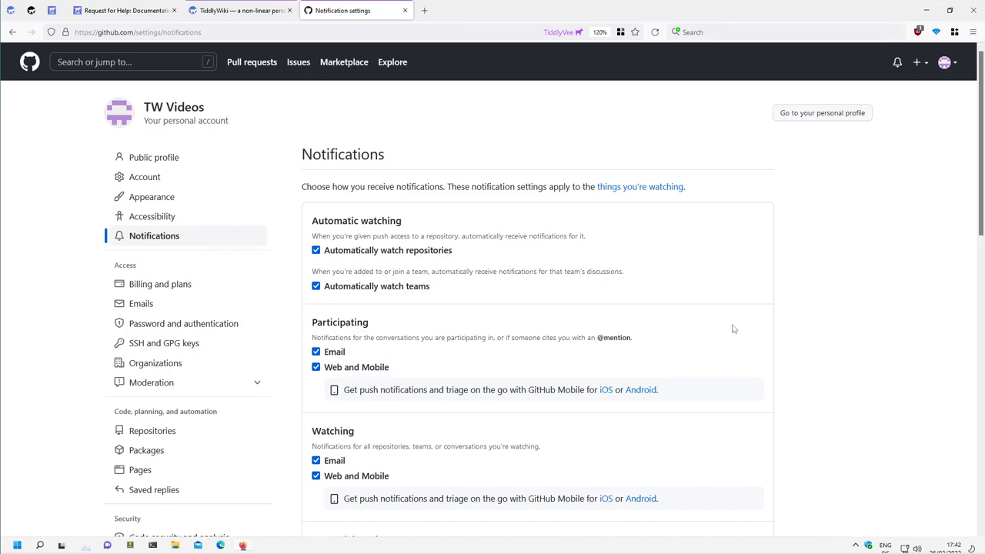
{"action": "mouse_move", "coordinate": [121, 115]}
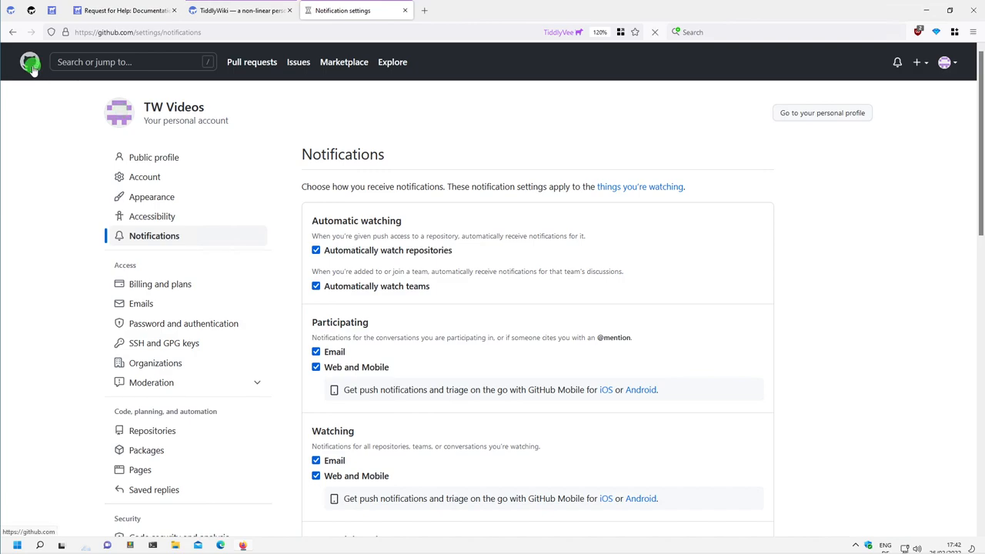
Return to the home dashboard showing the introduce-yourself profile README card.
{"action": "left_click", "coordinate": [30, 62]}
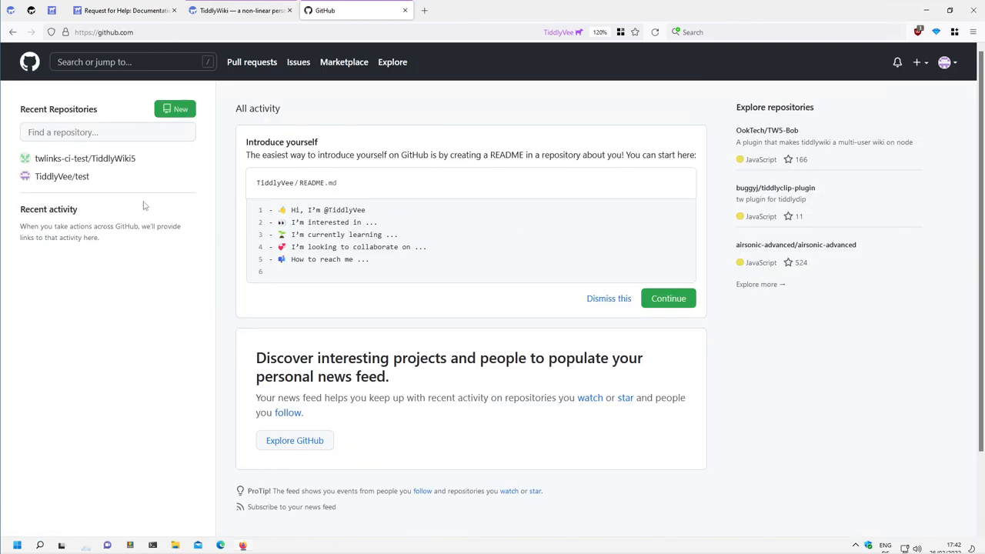
{"action": "left_click", "coordinate": [945, 61]}
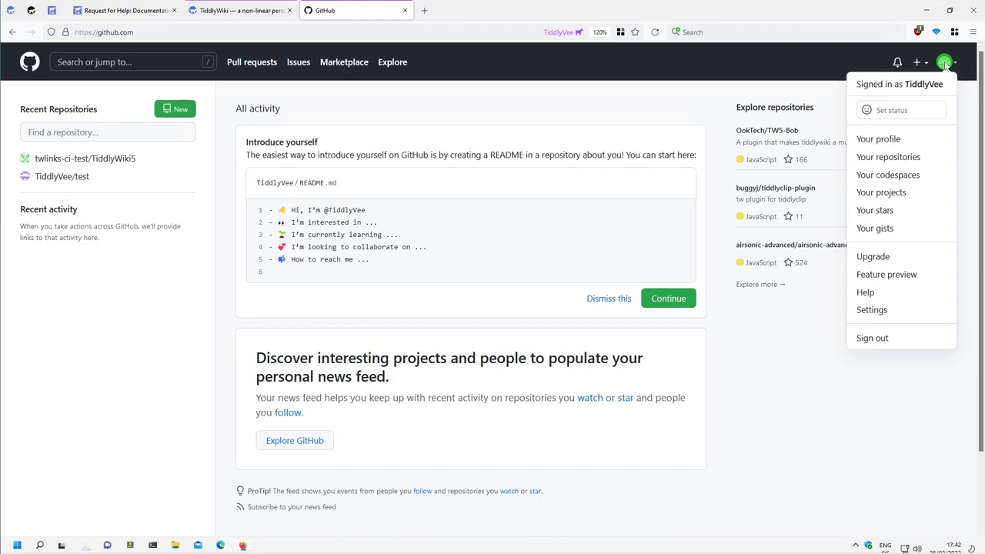
{"action": "mouse_move", "coordinate": [880, 192]}
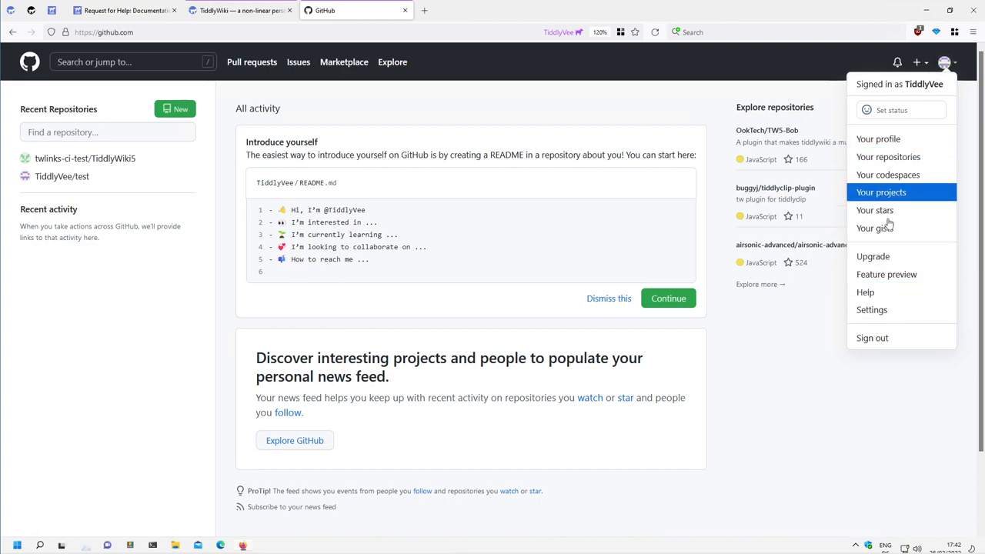
{"action": "mouse_move", "coordinate": [809, 376]}
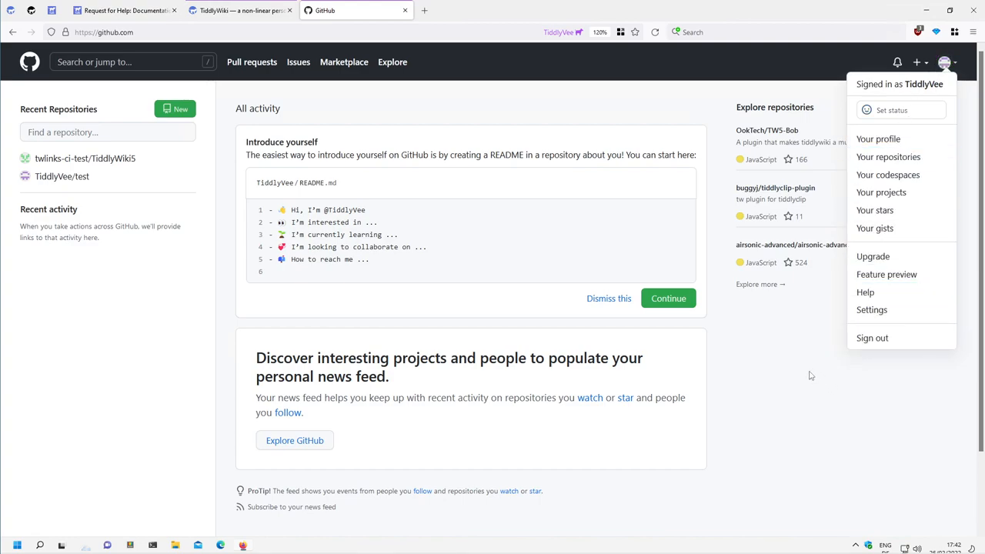
{"action": "left_click", "coordinate": [668, 298]}
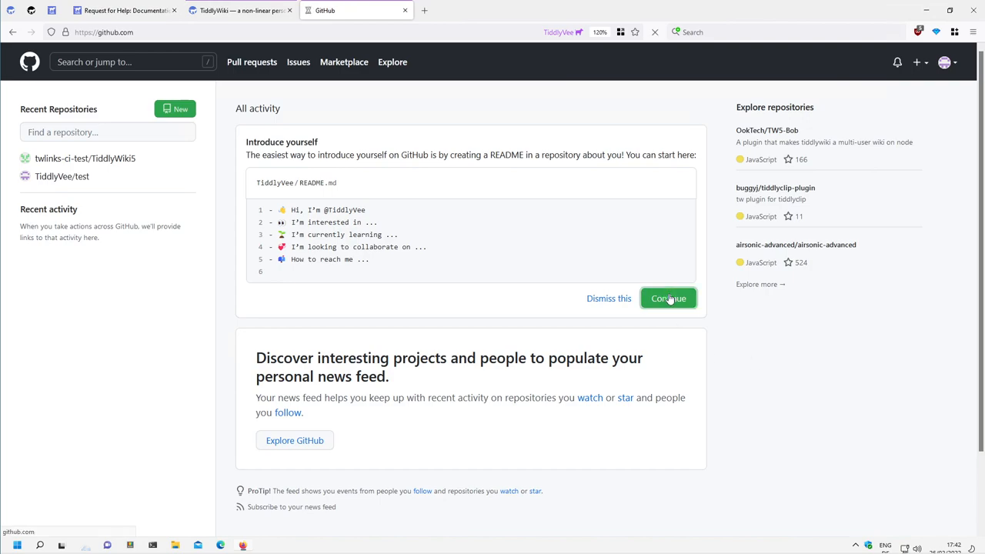
Start the profile README.md and add 'This repo is used to support some TiddlyWiki related videos.' to line 1.
{"action": "left_click", "coordinate": [668, 299]}
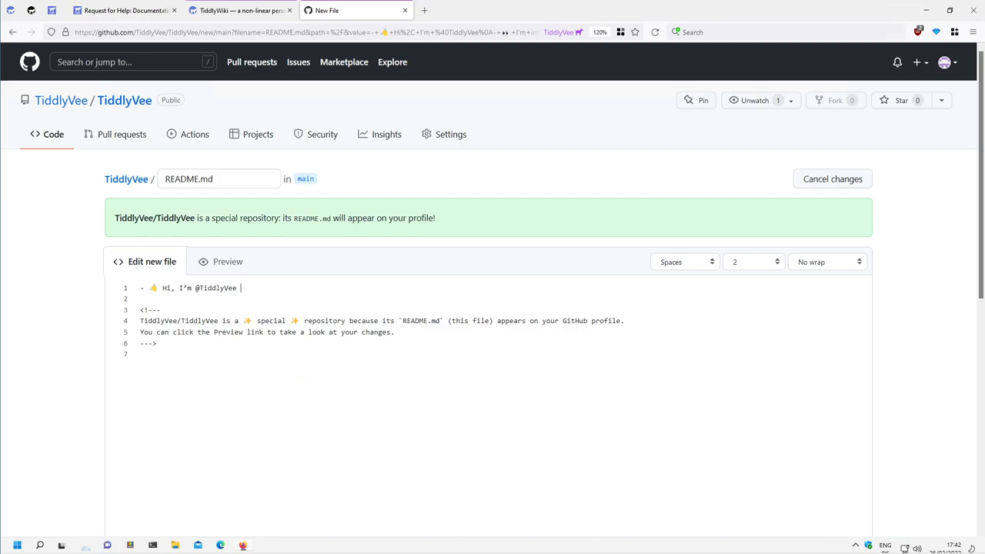
{"action": "type", "text": "... This r"}
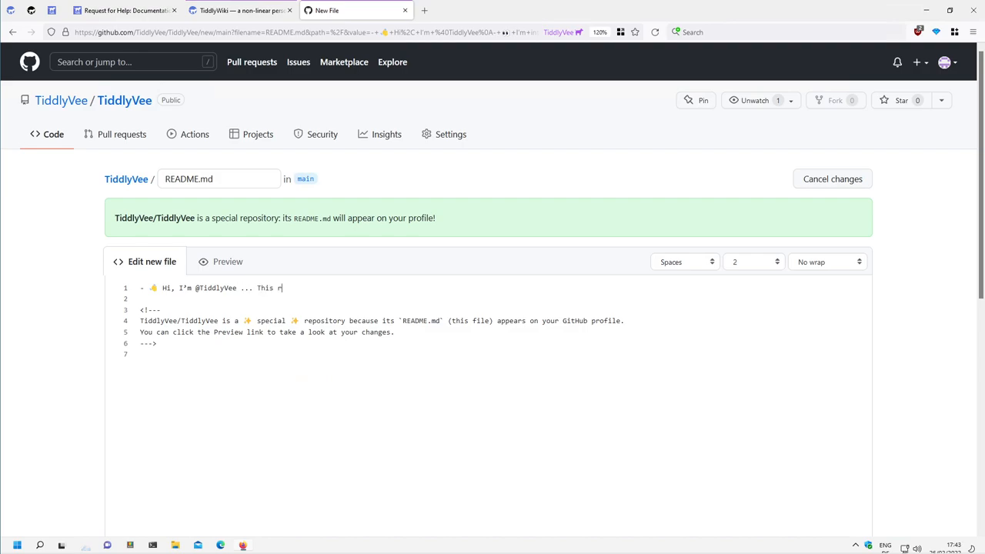
{"action": "type", "text": "epo is"}
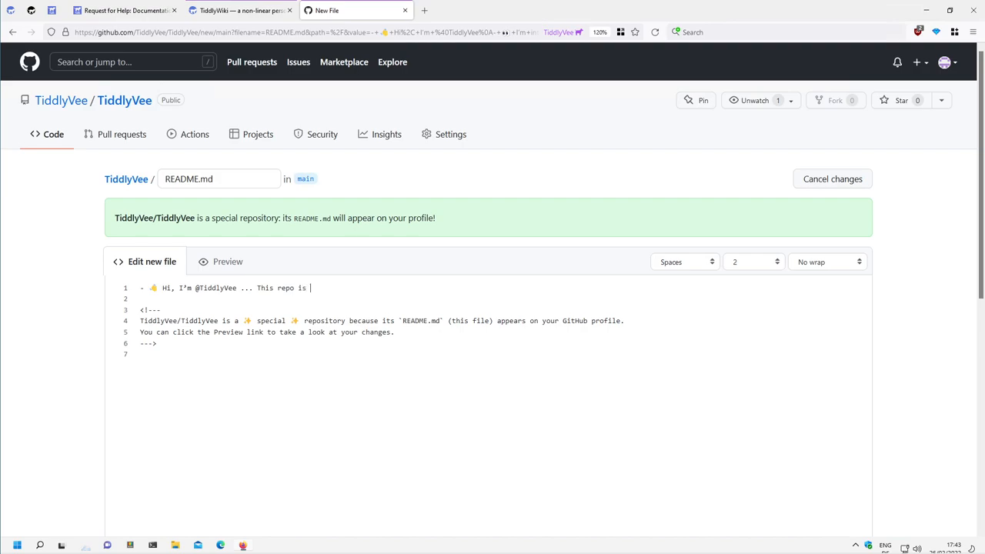
{"action": "type", "text": "used to"}
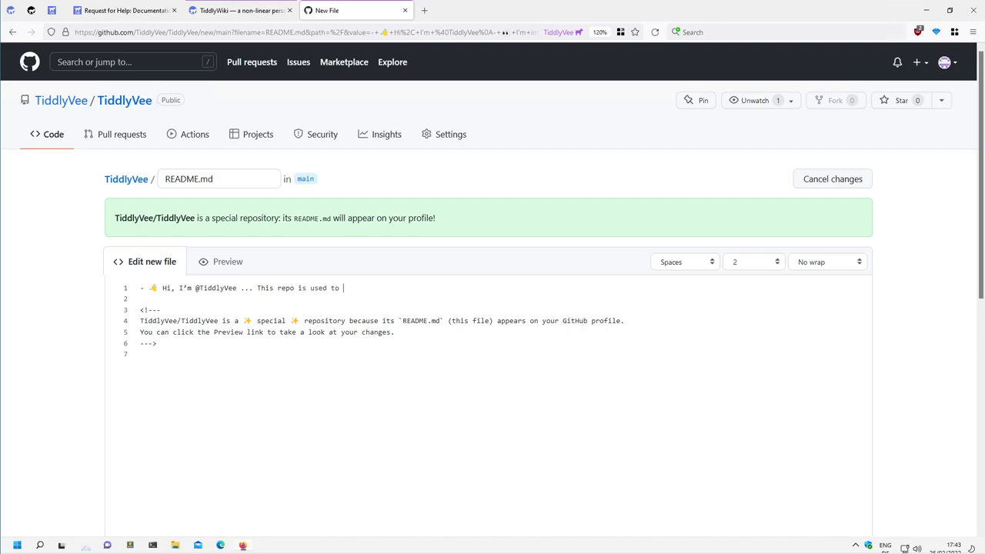
{"action": "type", "text": "support"}
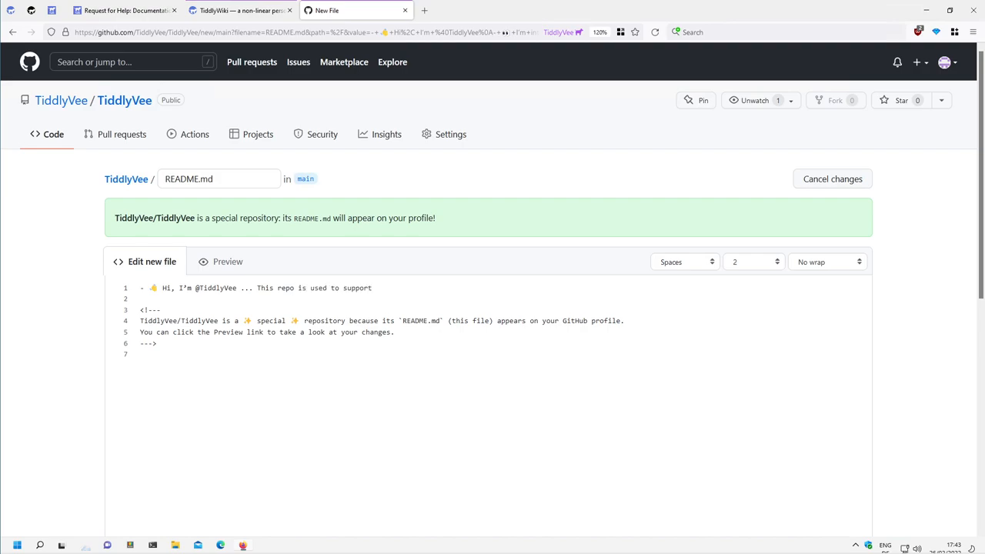
{"action": "type", "text": "some"}
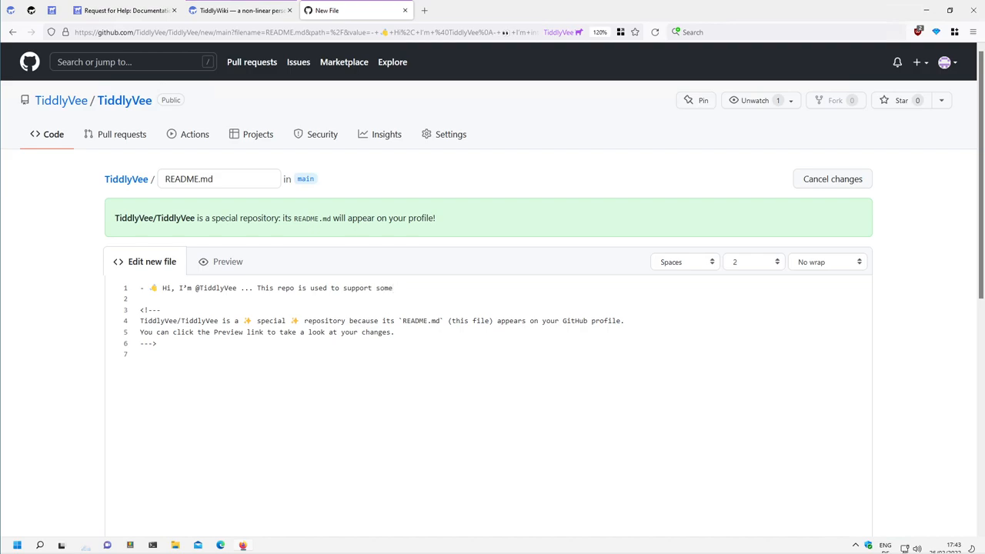
{"action": "type", "text": "Tw"}
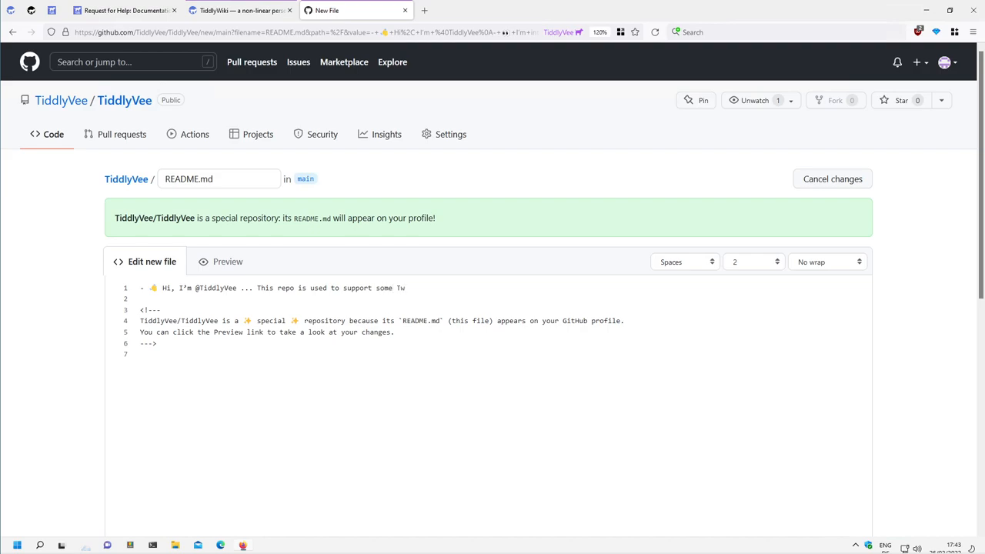
{"action": "type", "text": "iddlyWiki related vide"}
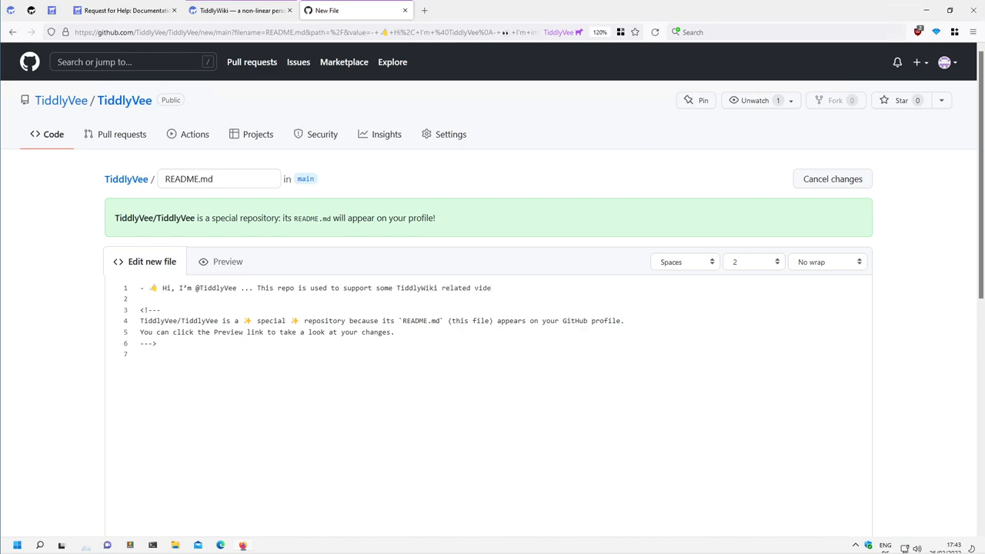
{"action": "type", "text": "os."}
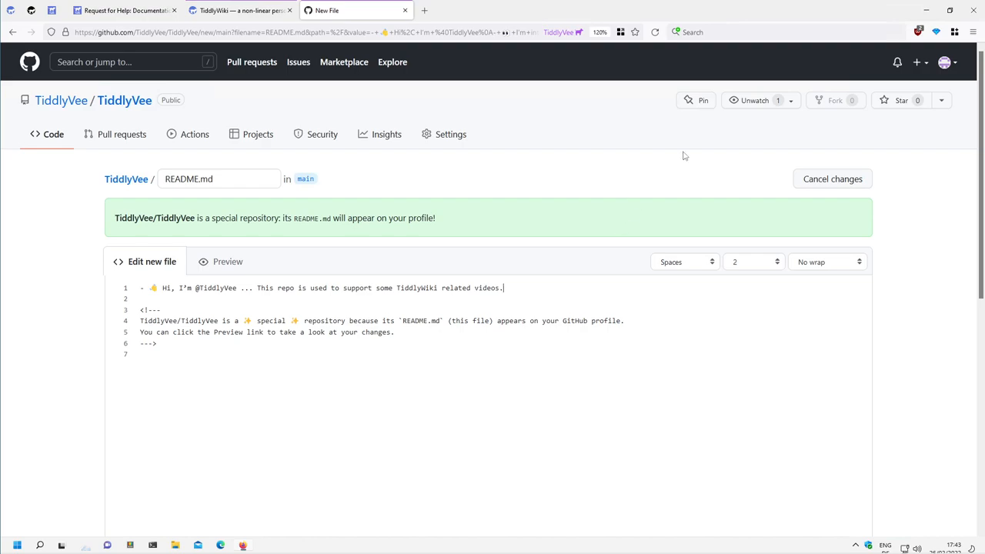
Commit the new README.md to the TiddlyVee/TiddlyVee repository.
{"action": "scroll", "scroll_direction": "down", "scroll_amount": 3}
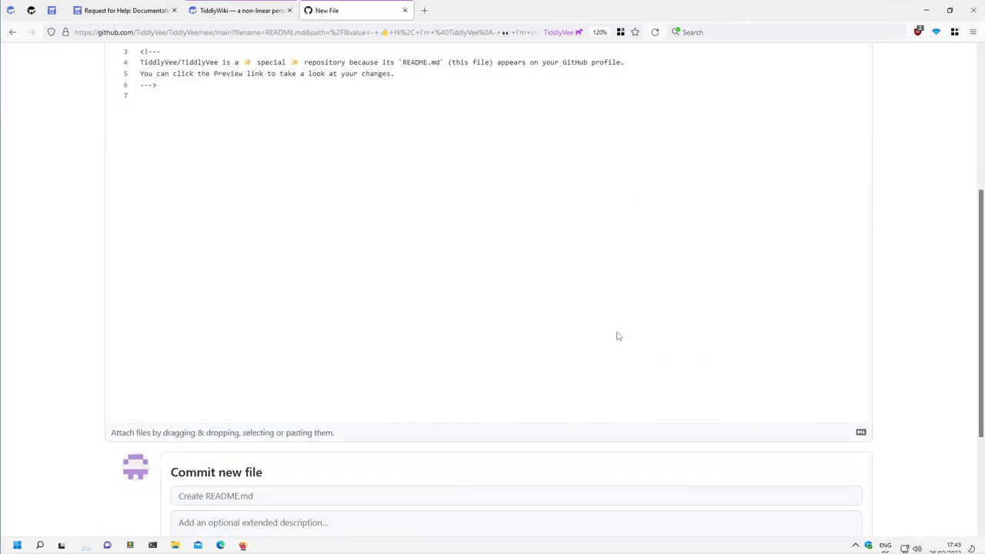
{"action": "scroll", "scroll_direction": "down", "scroll_amount": 3}
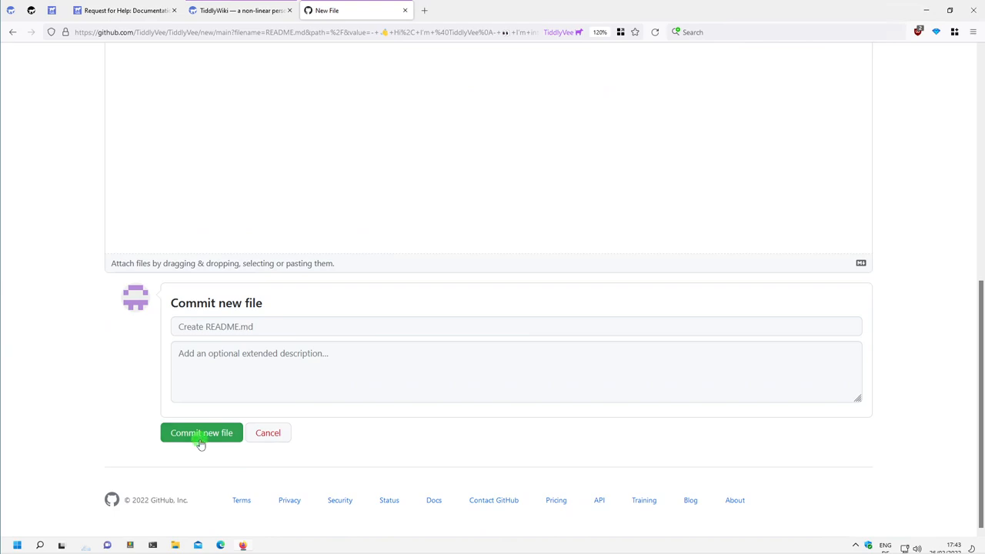
{"action": "left_click", "coordinate": [200, 433]}
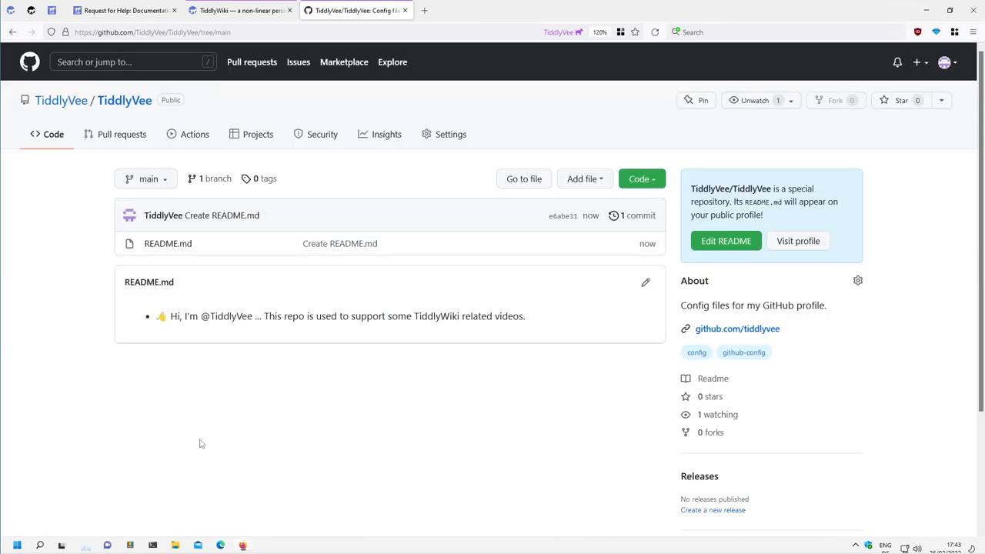
{"action": "mouse_move", "coordinate": [58, 101]}
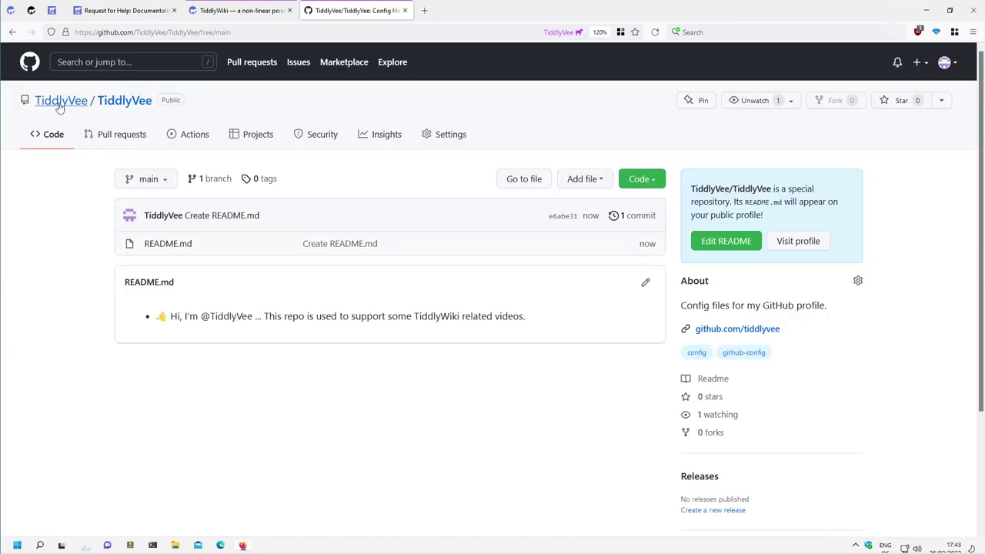
Confirm the README greeting on the TiddlyVee profile and repository, then return to the TiddlyWiki notes.
{"action": "left_click", "coordinate": [61, 100]}
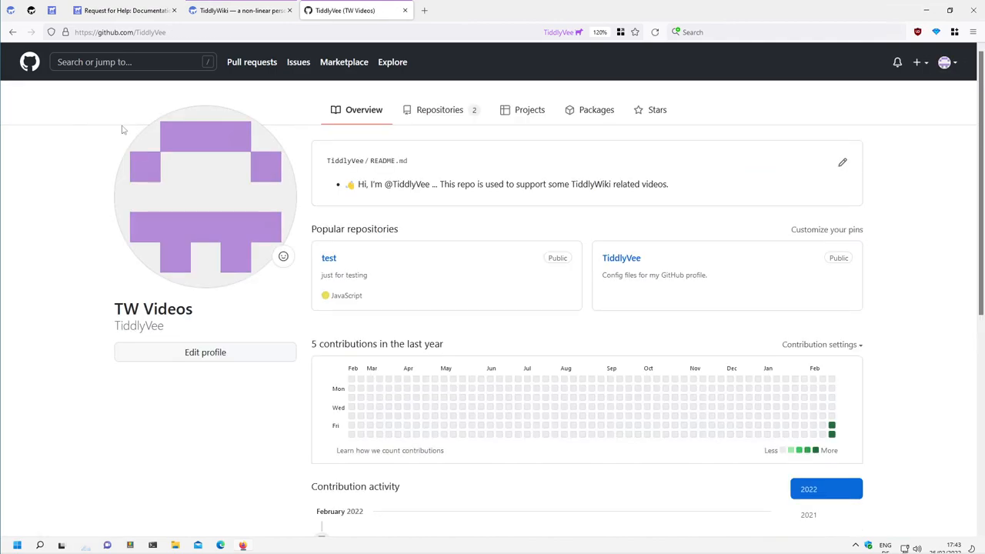
{"action": "mouse_move", "coordinate": [591, 146]}
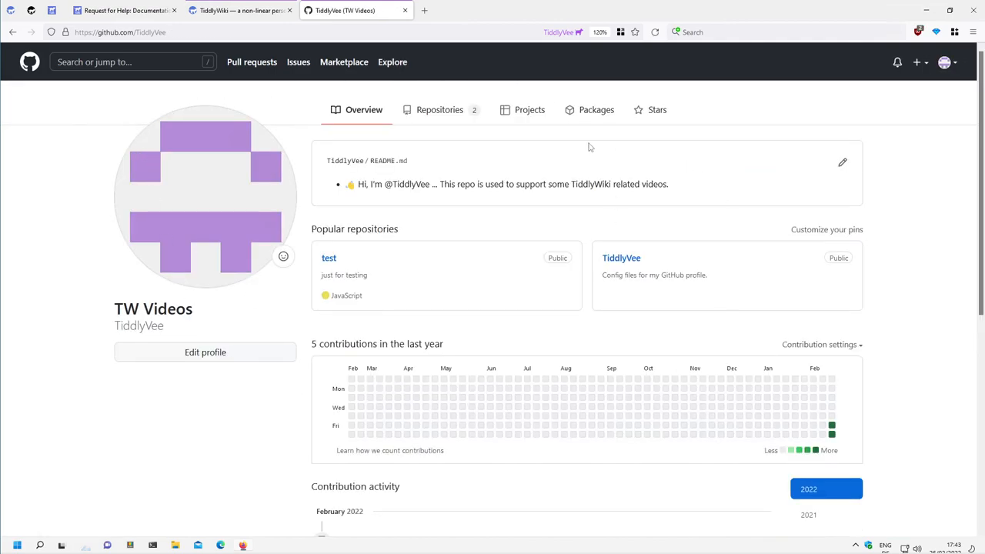
{"action": "left_click", "coordinate": [30, 61]}
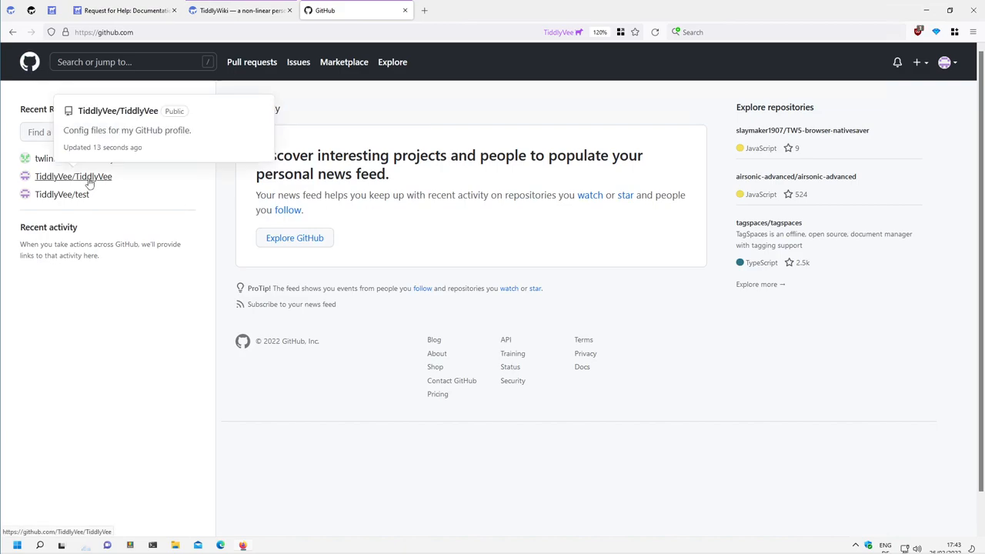
{"action": "left_click", "coordinate": [74, 175]}
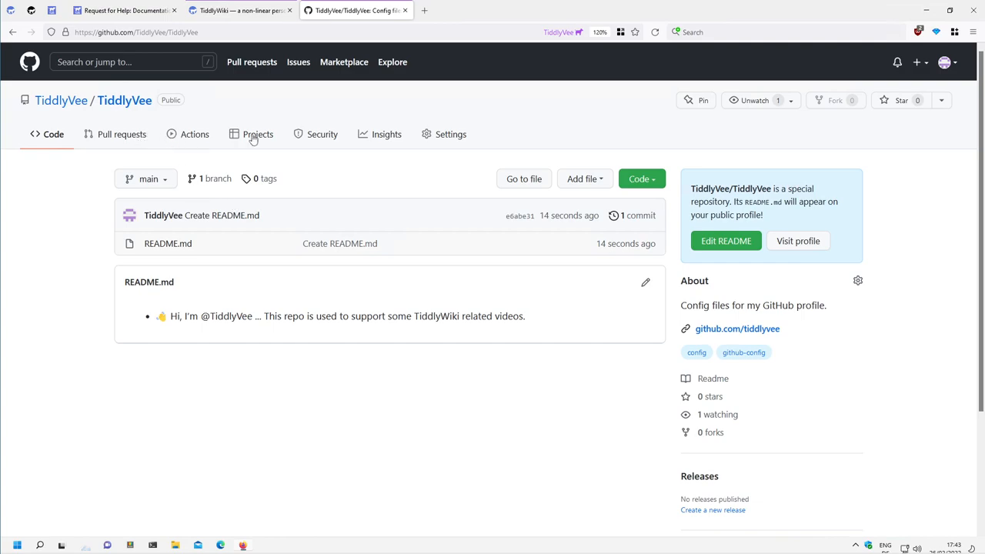
{"action": "mouse_move", "coordinate": [348, 192]}
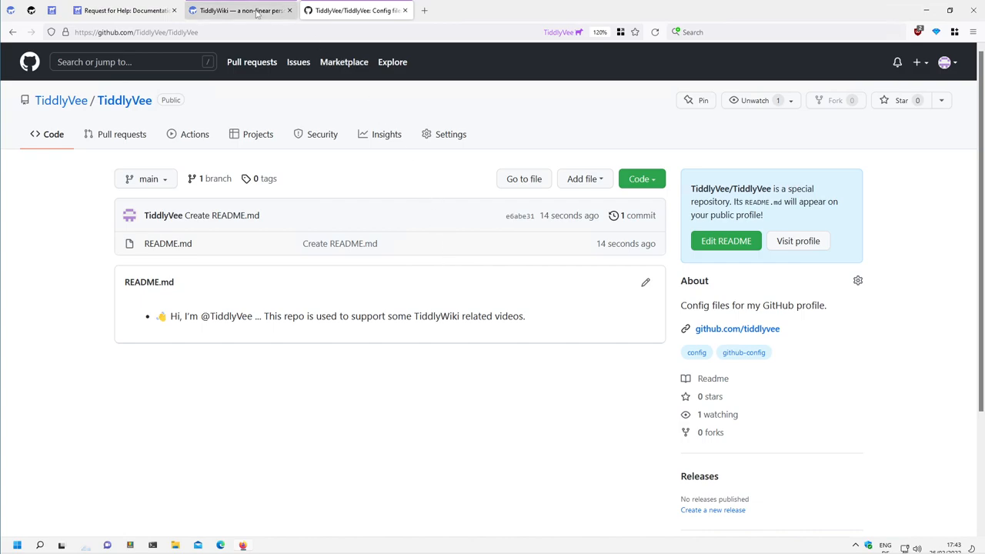
{"action": "left_click", "coordinate": [231, 11]}
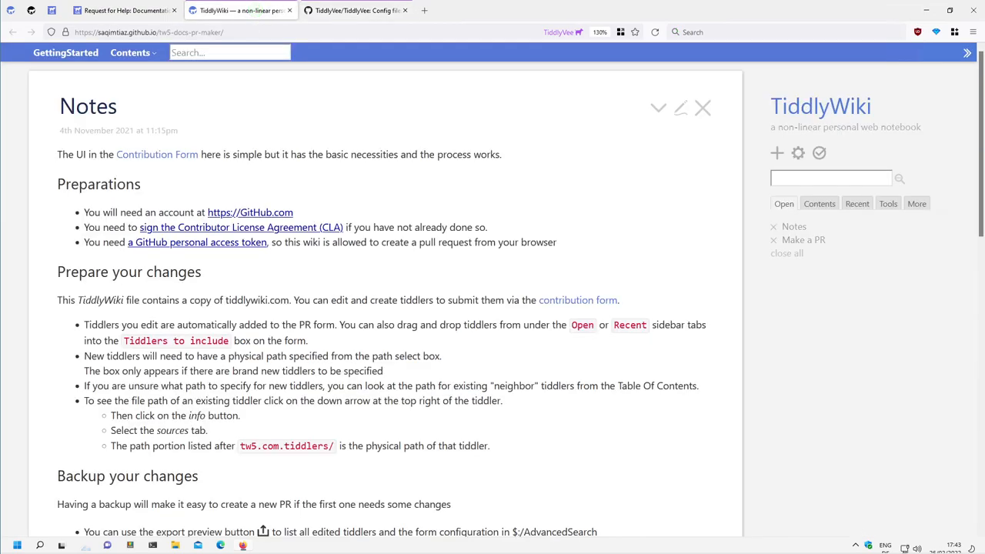